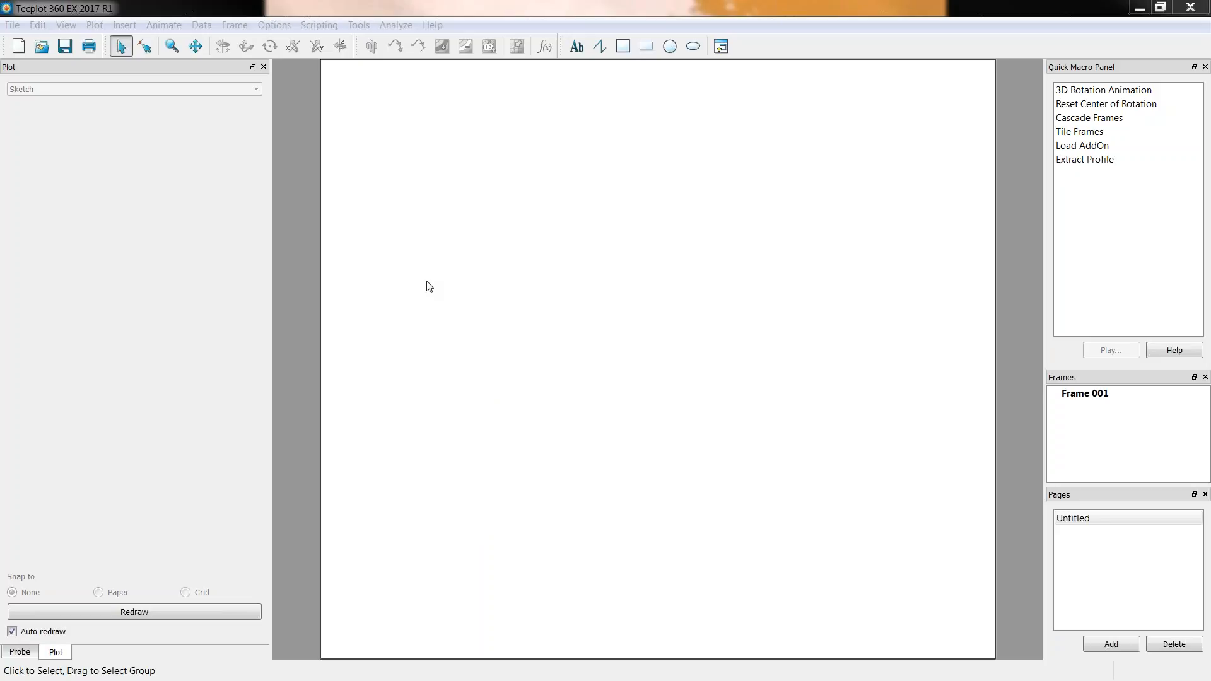
mouse_move(416, 281)
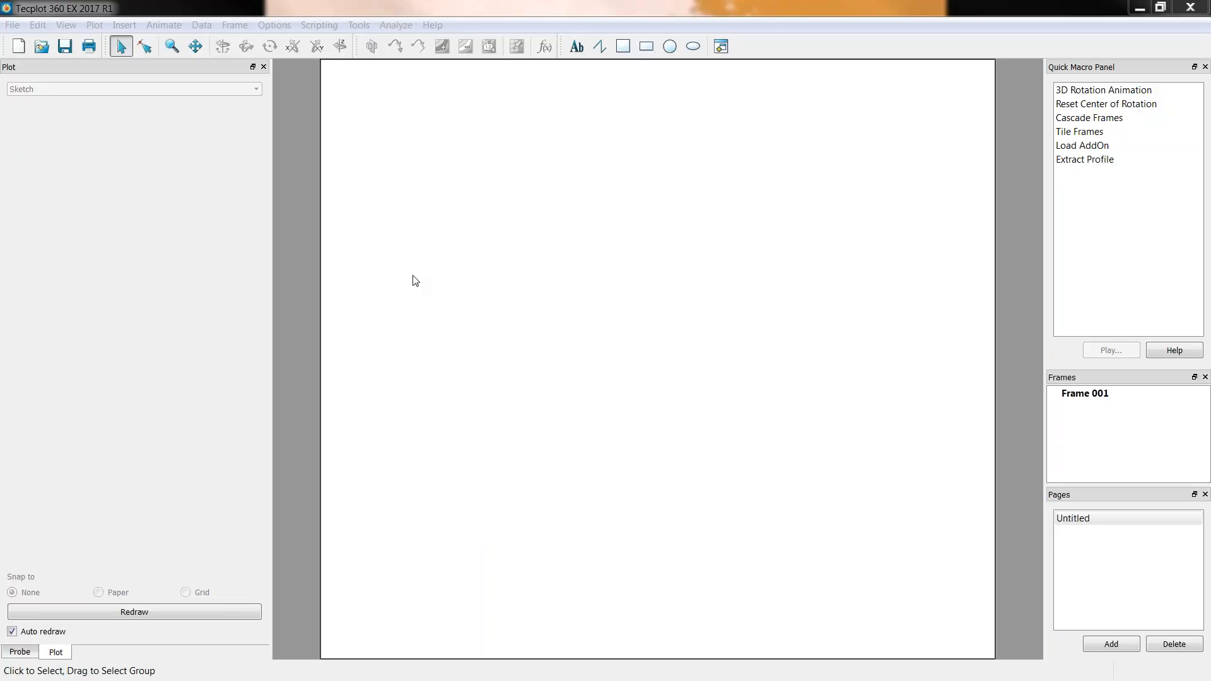
mouse_move(413, 274)
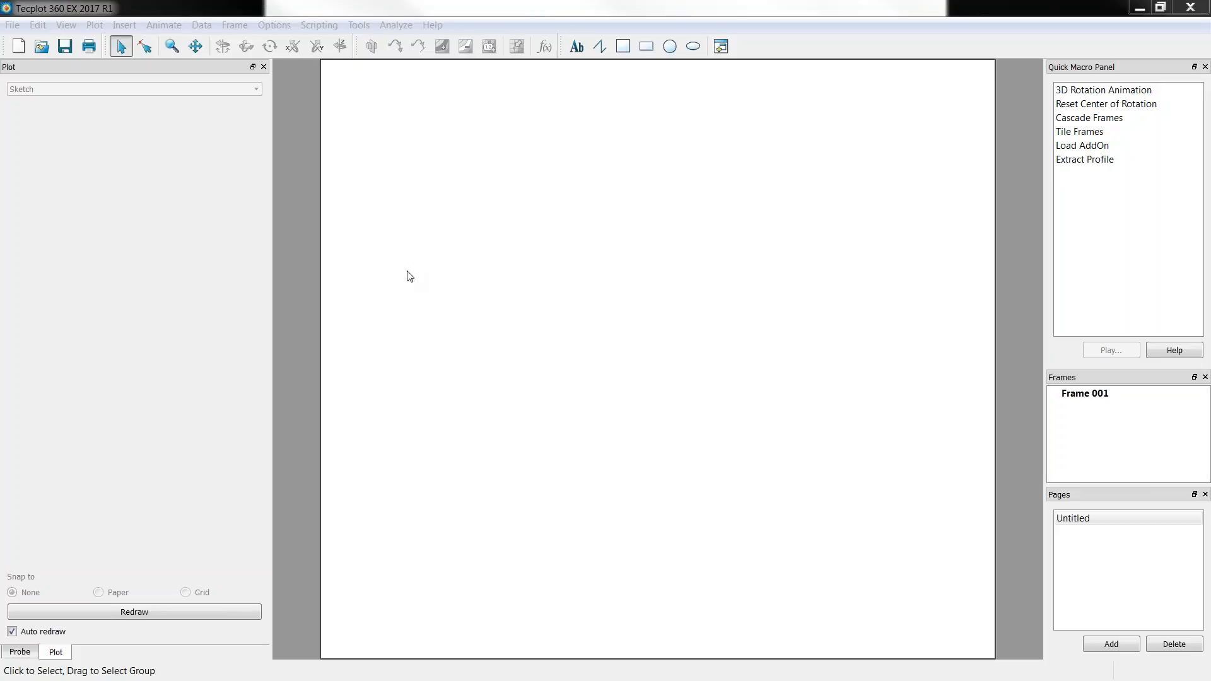
mouse_move(325, 242)
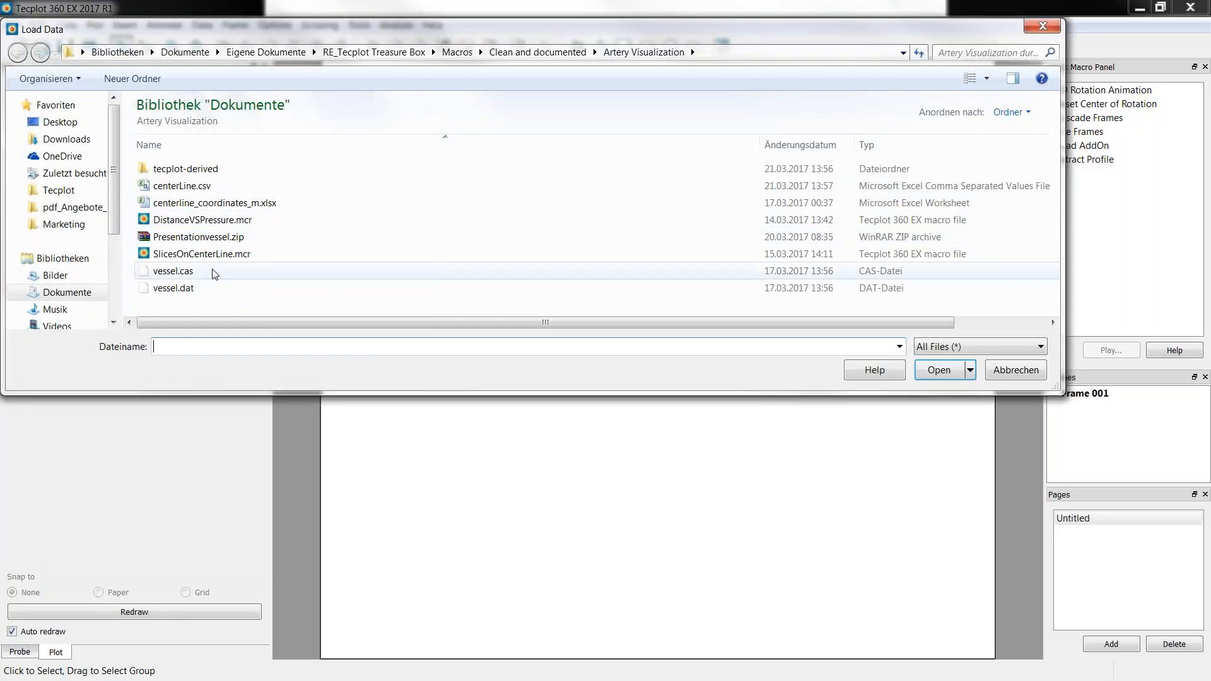
Load the vessel.cas and vessel.dat files into Tecplot.
click(173, 287)
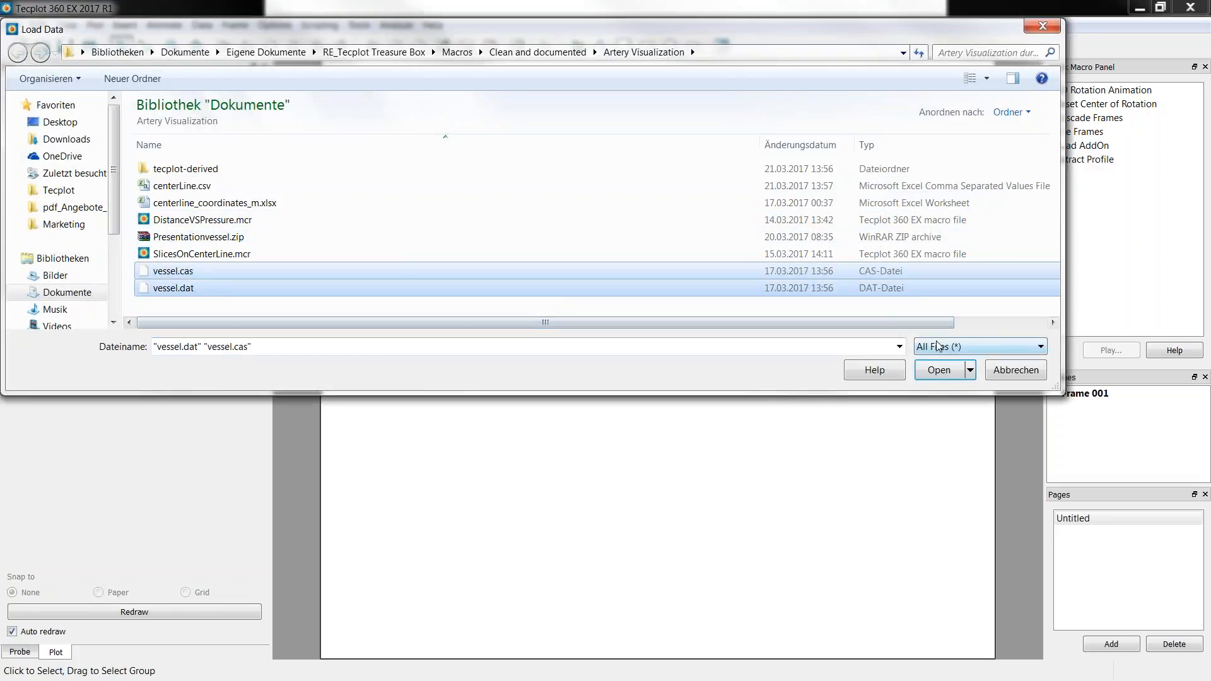
click(173, 271)
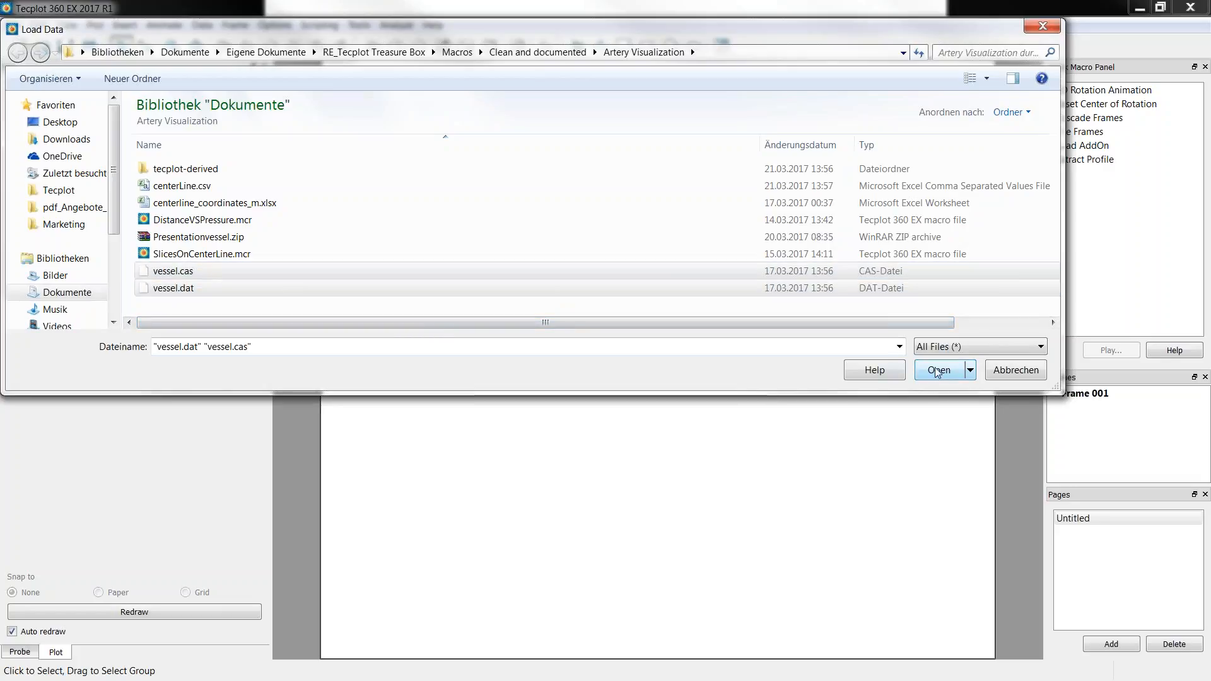
click(938, 370)
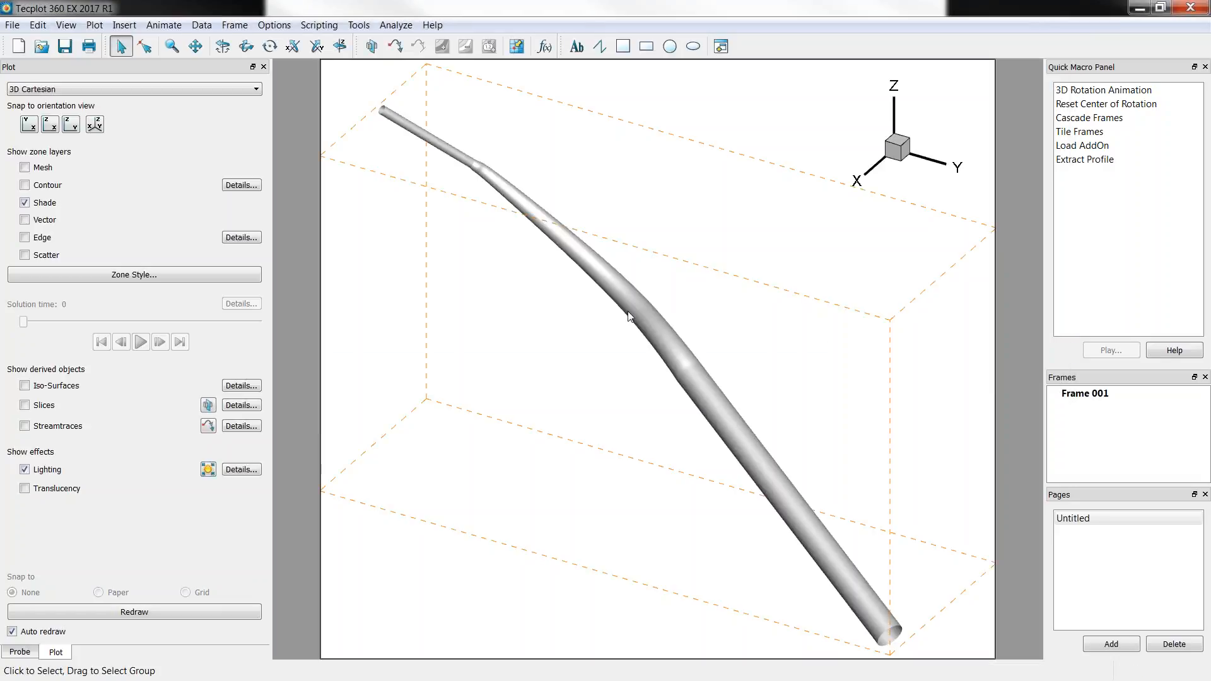
Rotate the artery view and turn on surface translucency.
drag(630, 317, 784, 490)
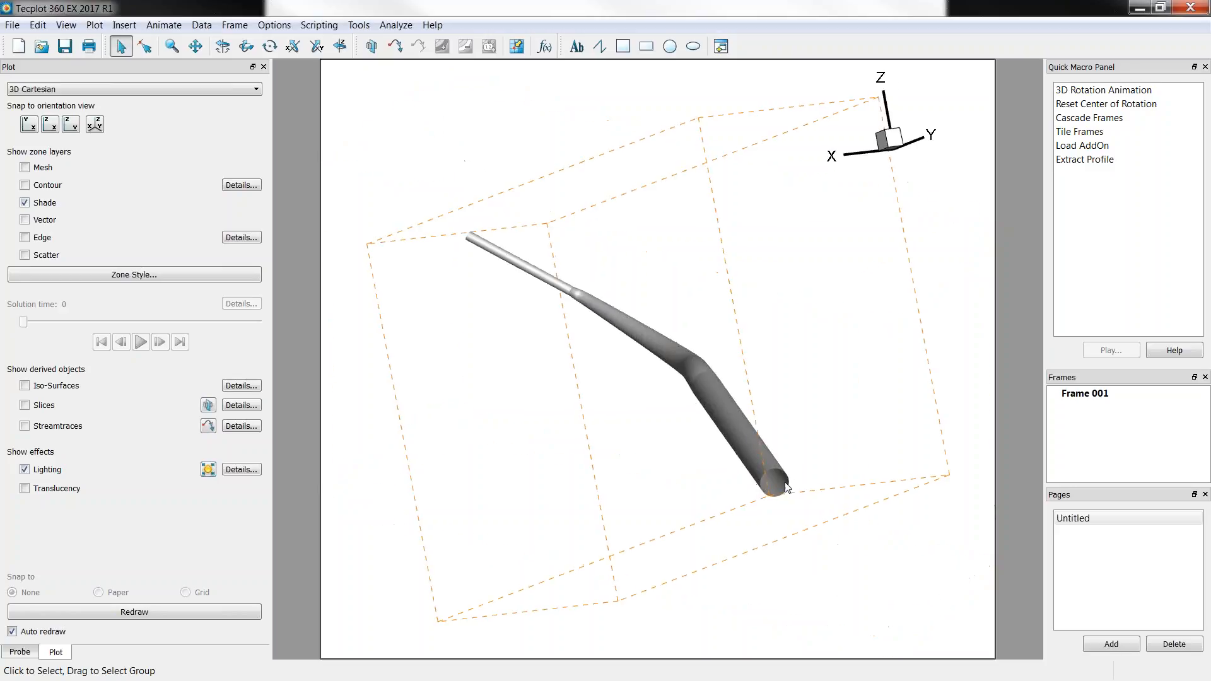
mouse_move(669, 395)
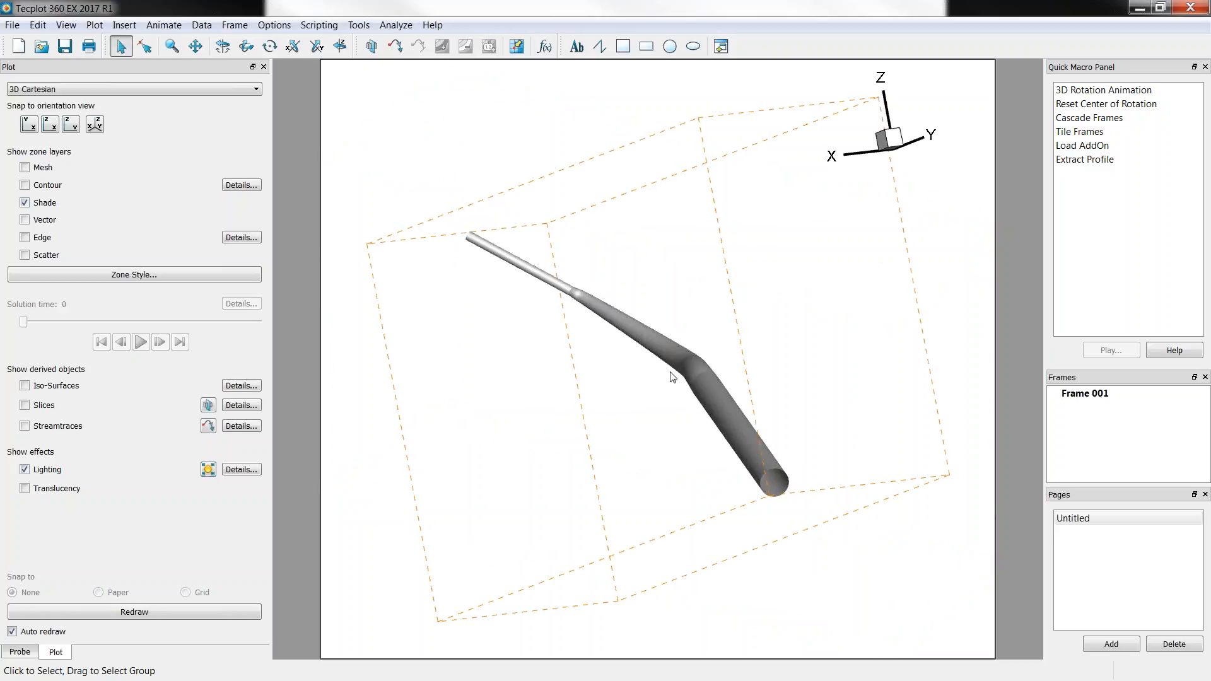
click(670, 377)
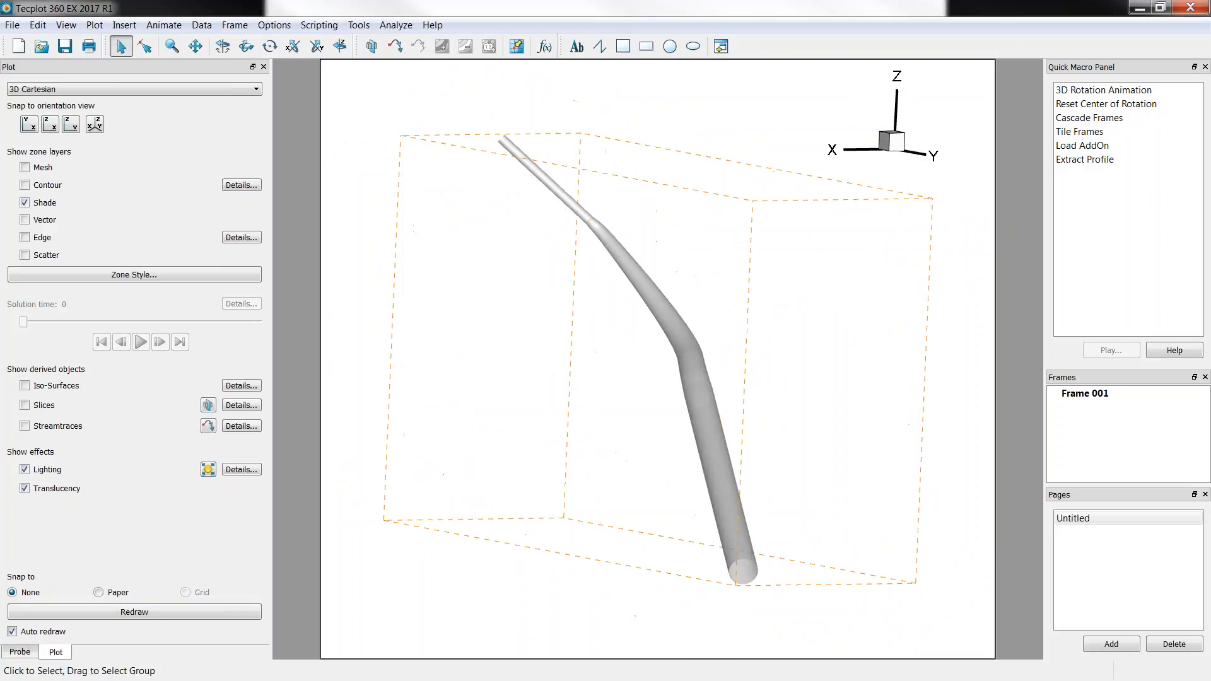
click(319, 25)
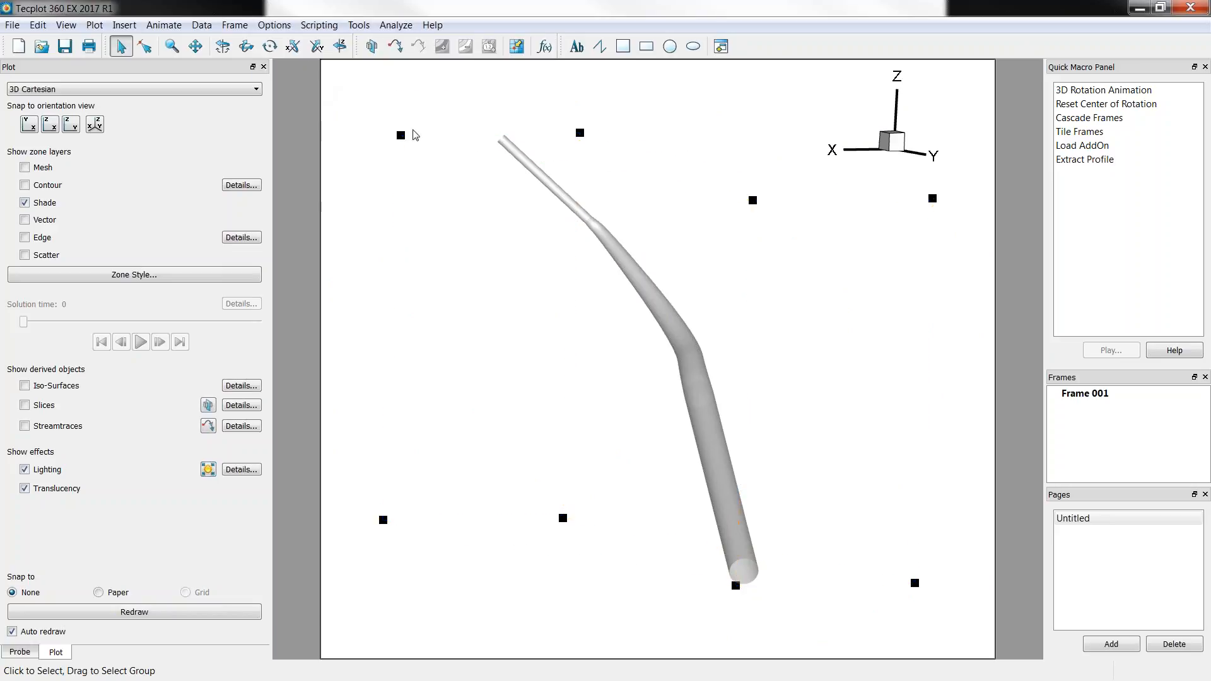
mouse_move(221, 79)
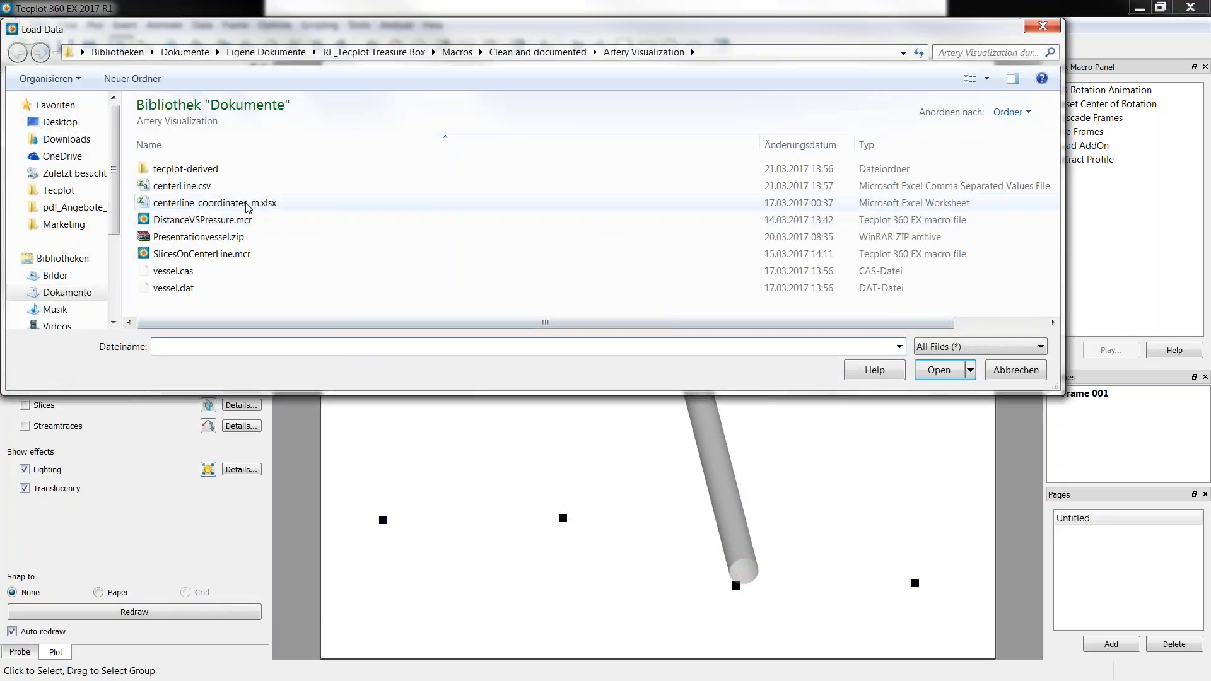
Open centerLine.csv in Notepad++ and scroll through its coordinates.
click(182, 186)
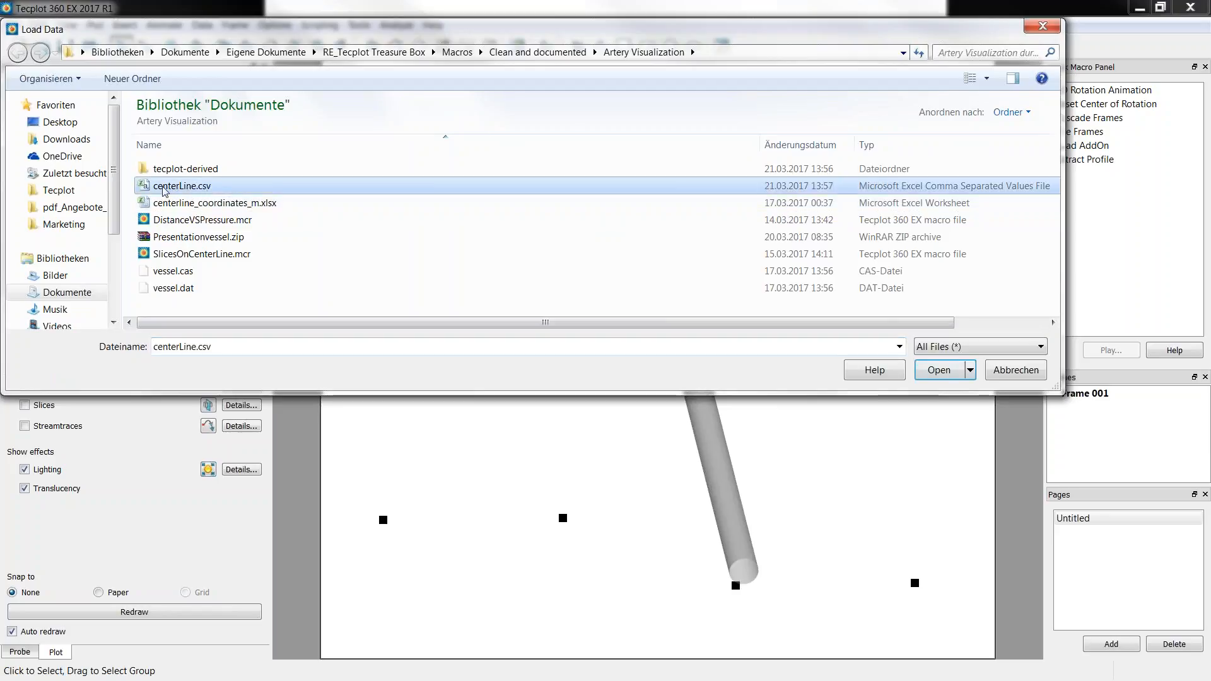
right_click(164, 186)
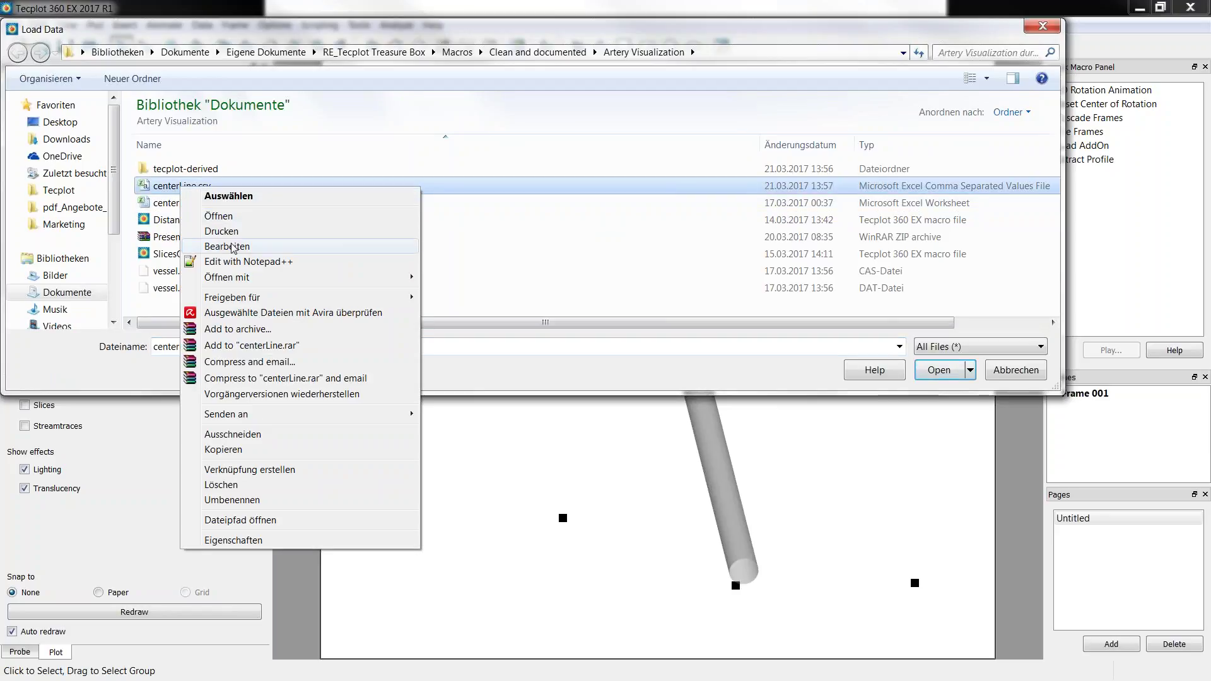
click(227, 246)
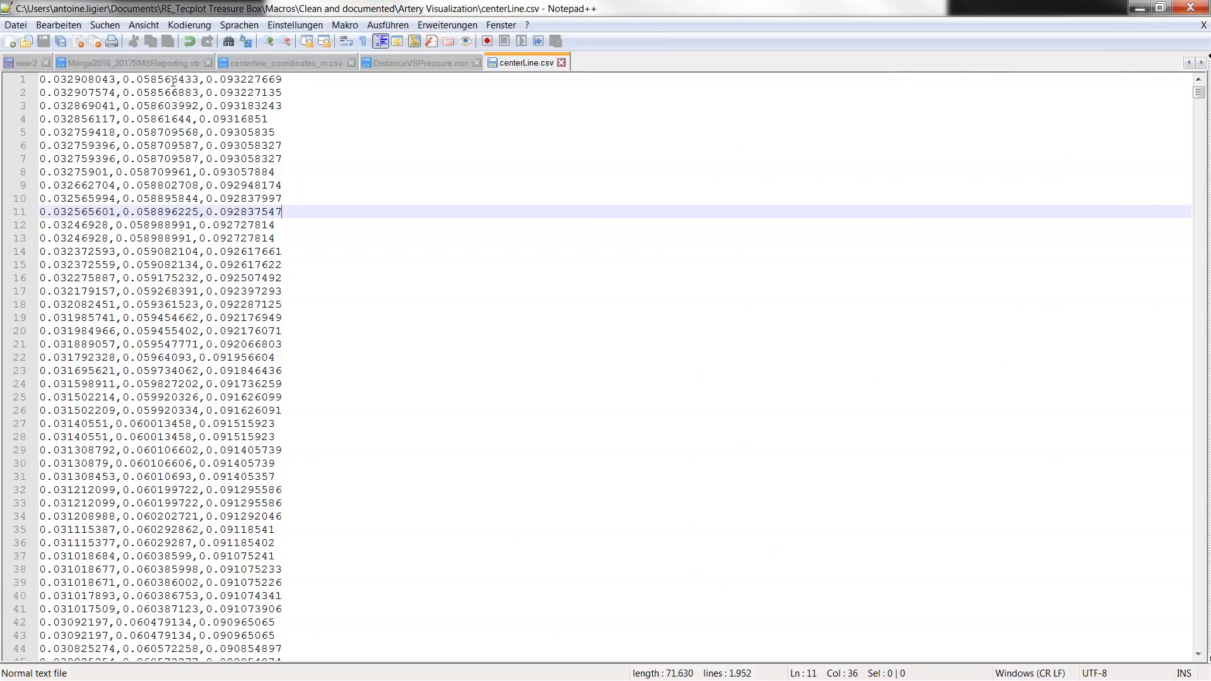
scroll(down, 3)
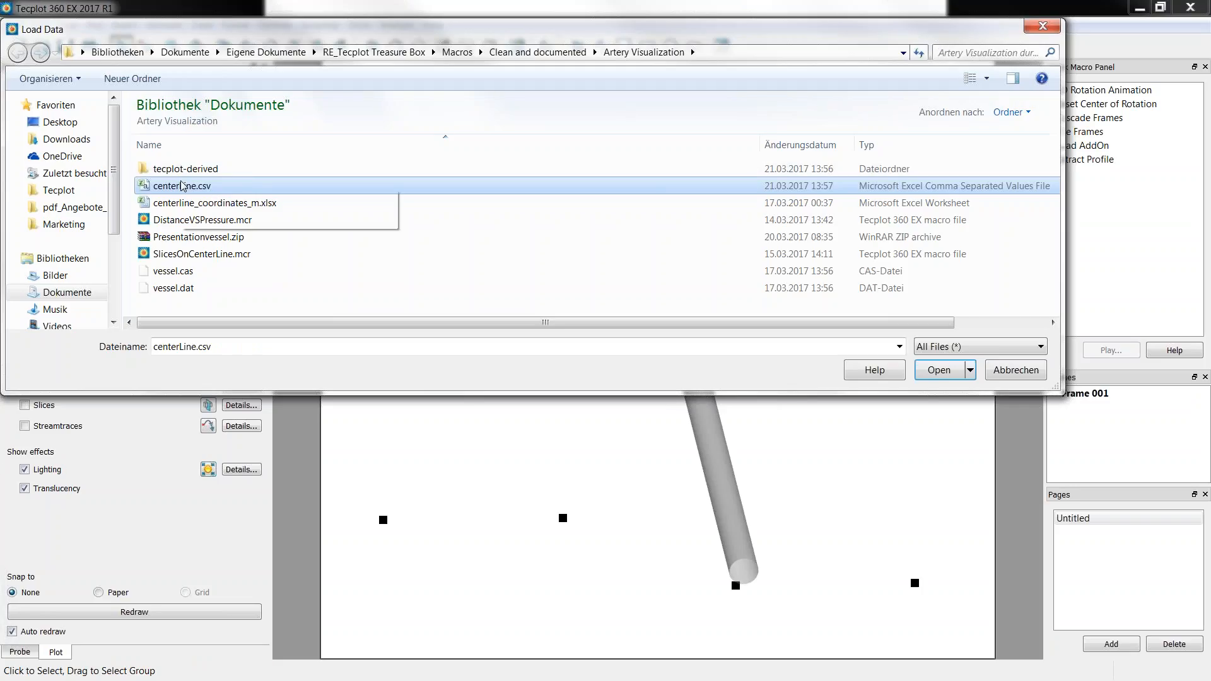
Append centerLine.csv to the active frame, combining V1–V3 with X, Y, Z.
click(938, 370)
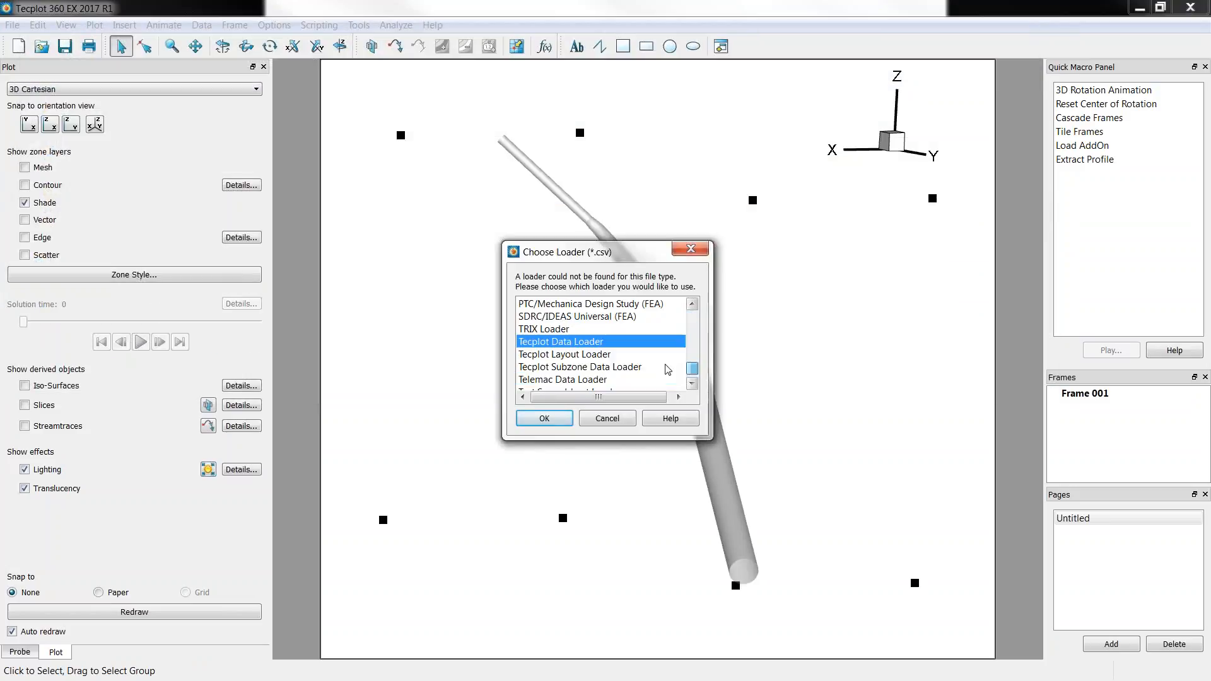
mouse_move(554, 423)
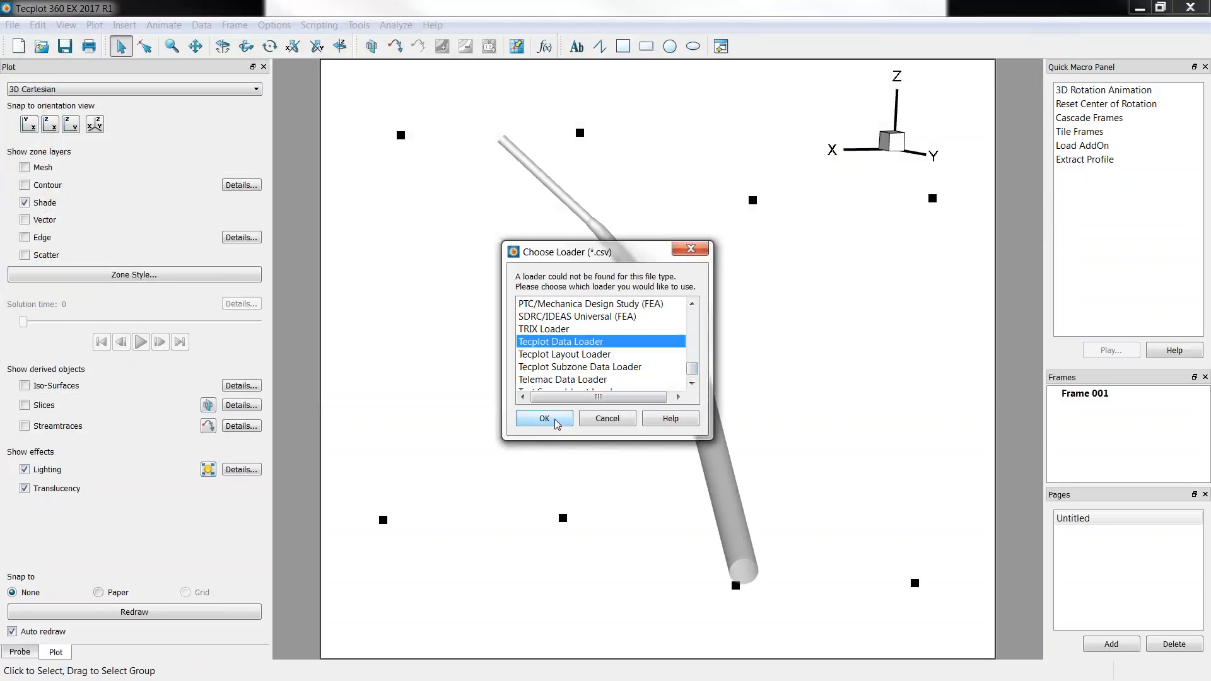
click(544, 418)
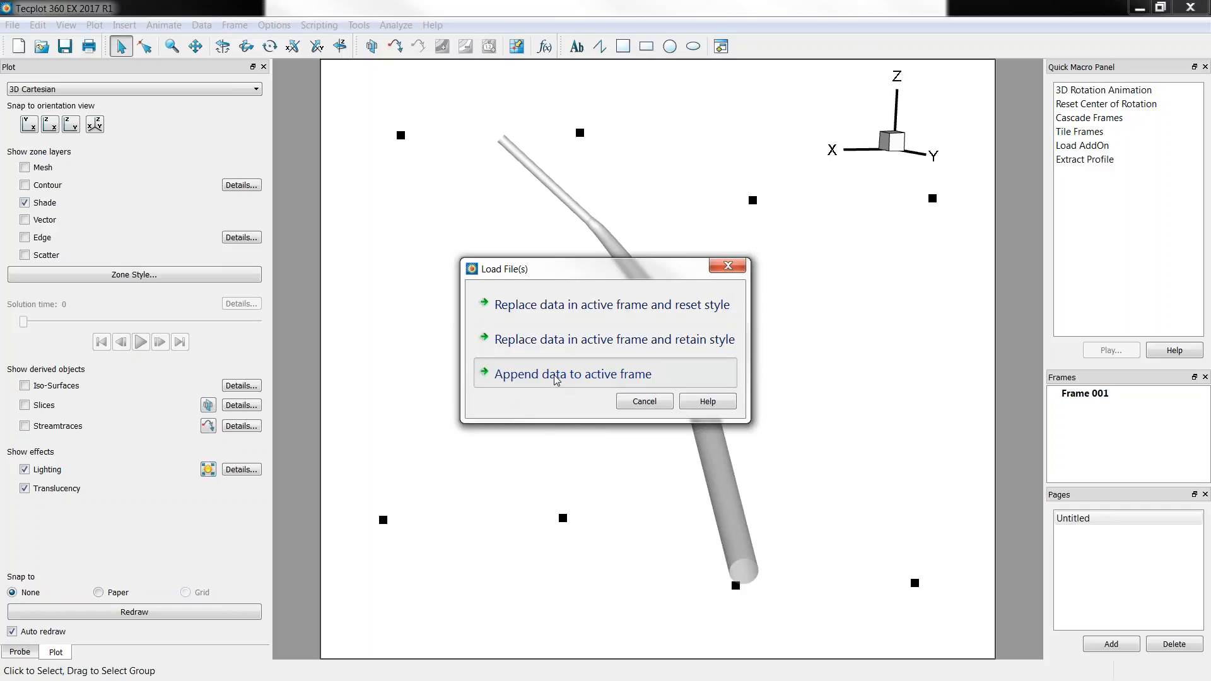
click(556, 374)
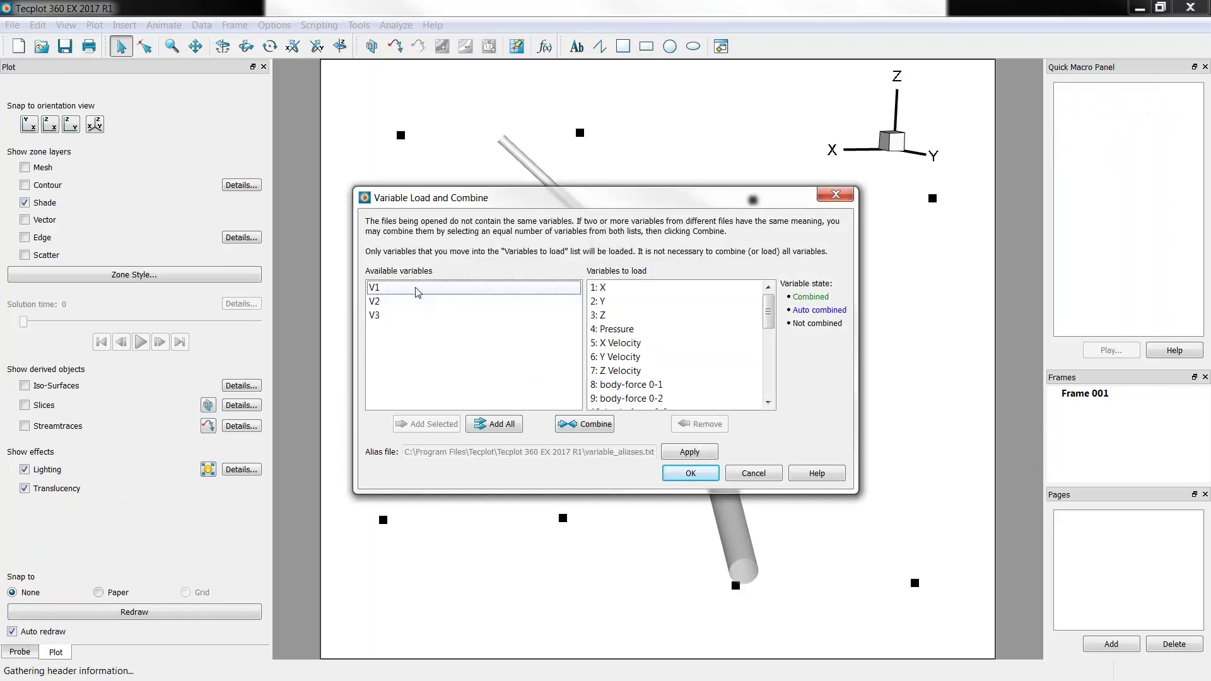
click(385, 315)
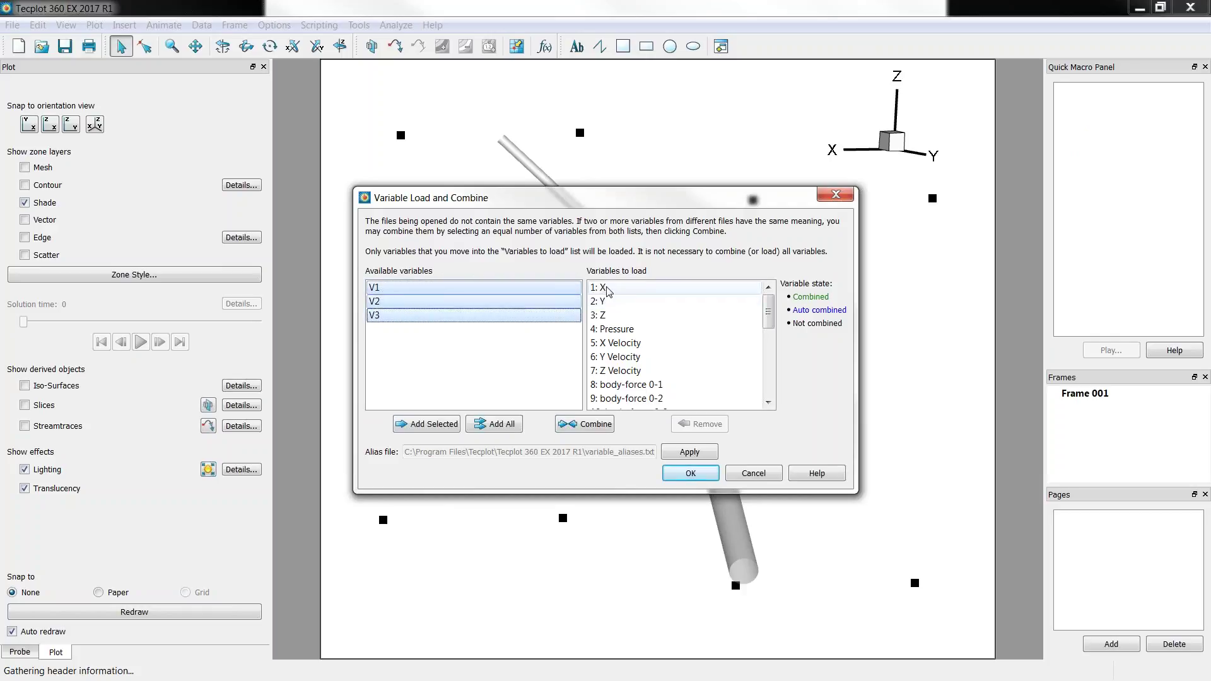
mouse_move(606, 289)
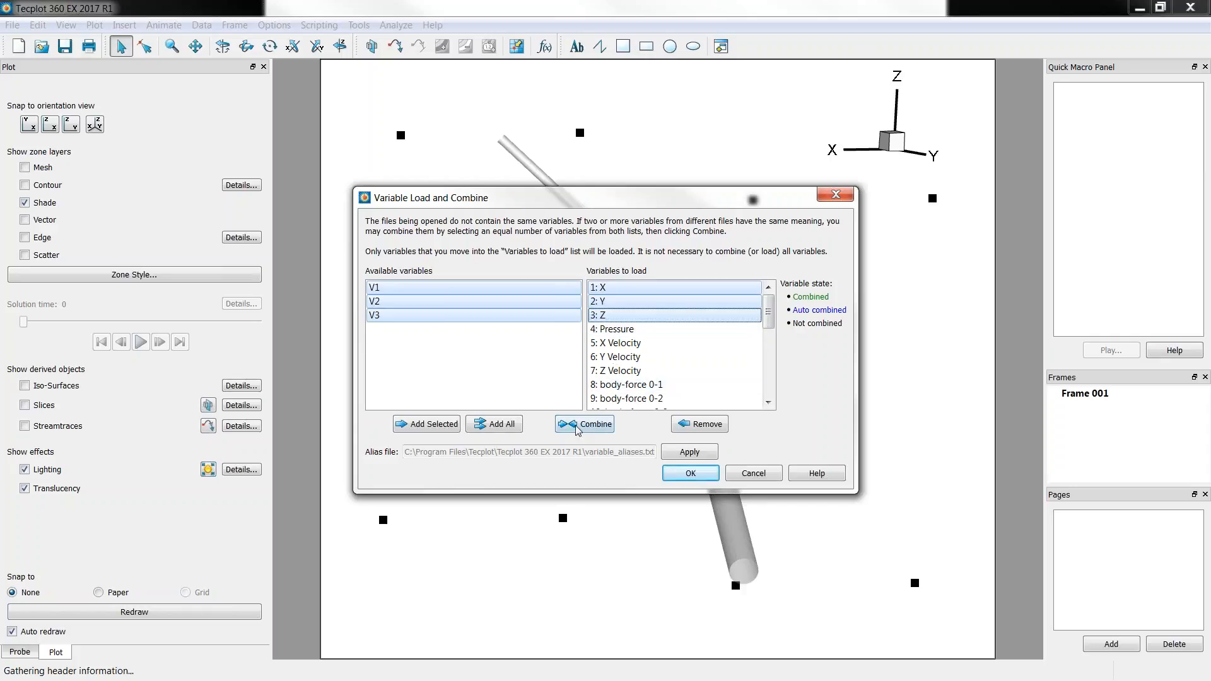
click(584, 424)
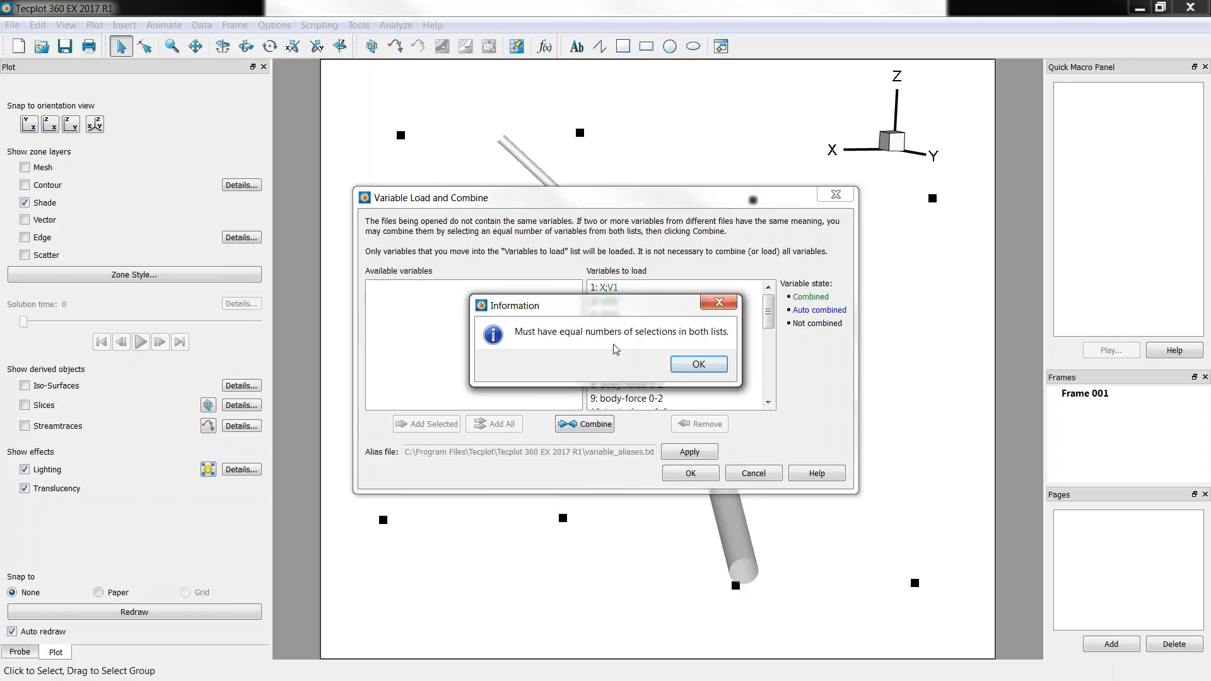
click(698, 364)
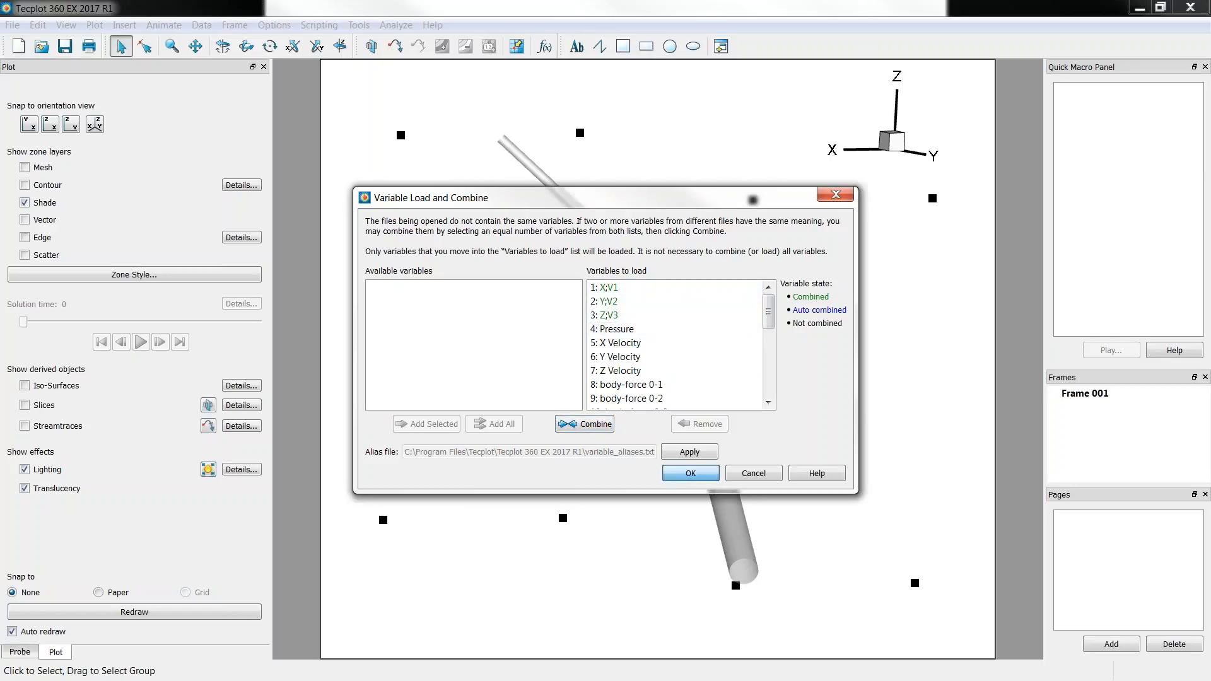
click(690, 472)
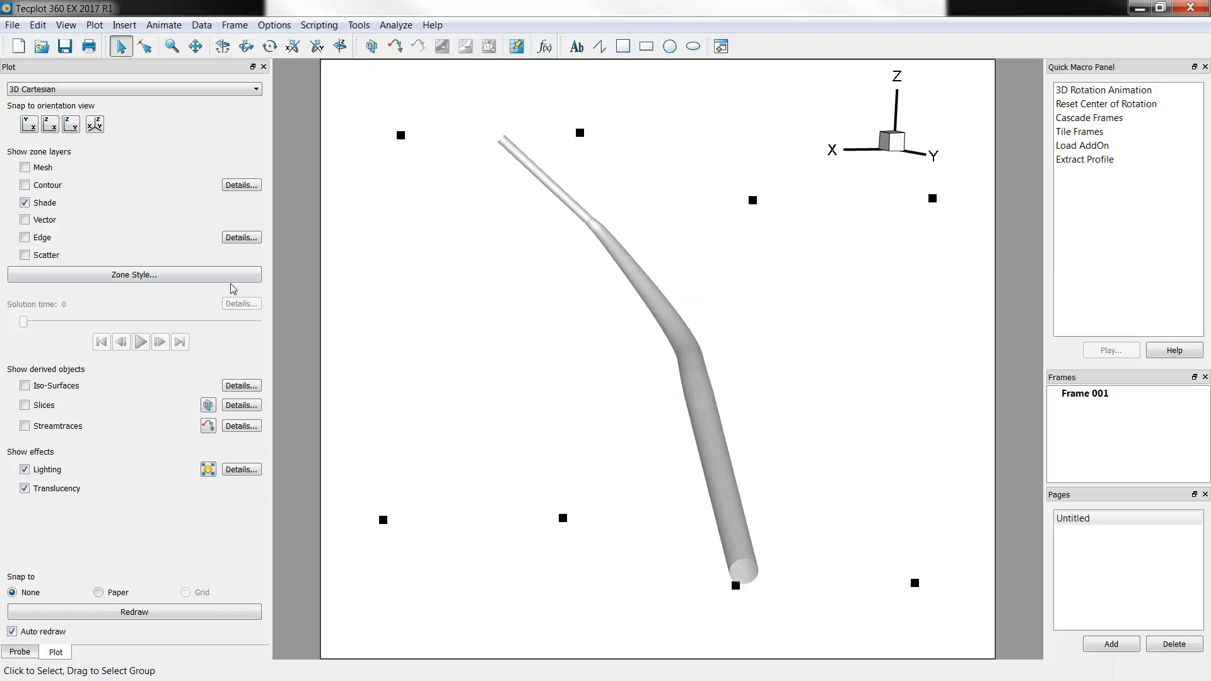
In Data Set Info, rename zone 5 'ZONE 001' to CenterLine.
click(201, 25)
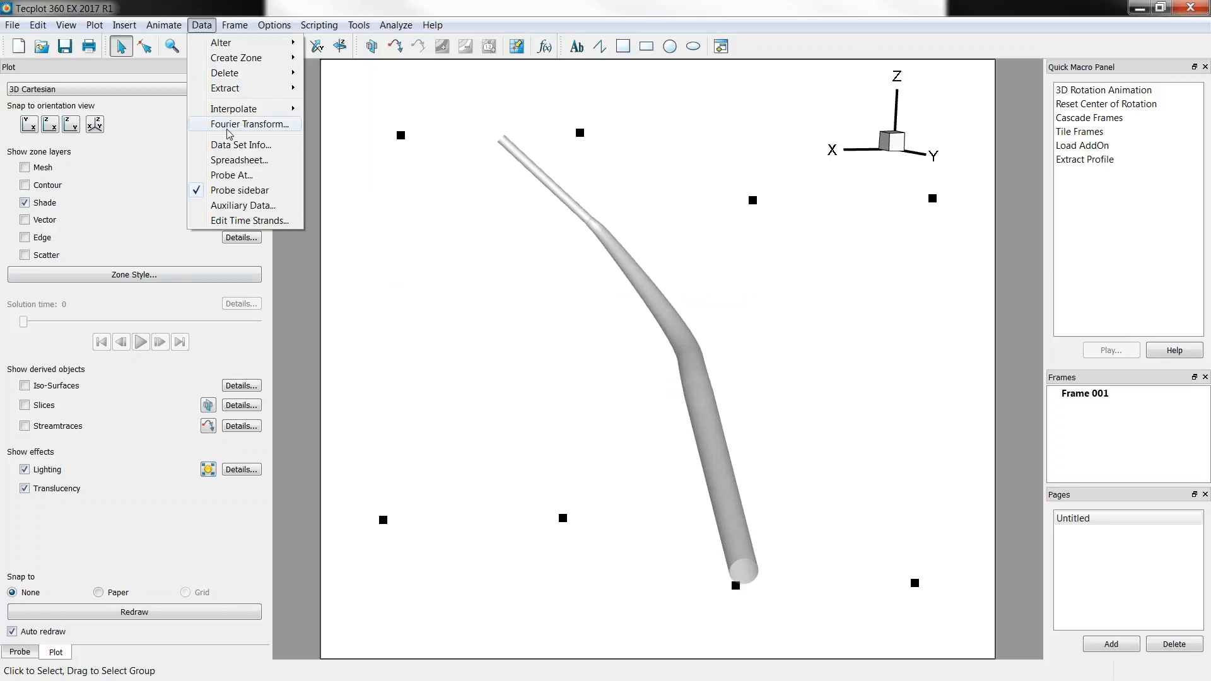
click(240, 145)
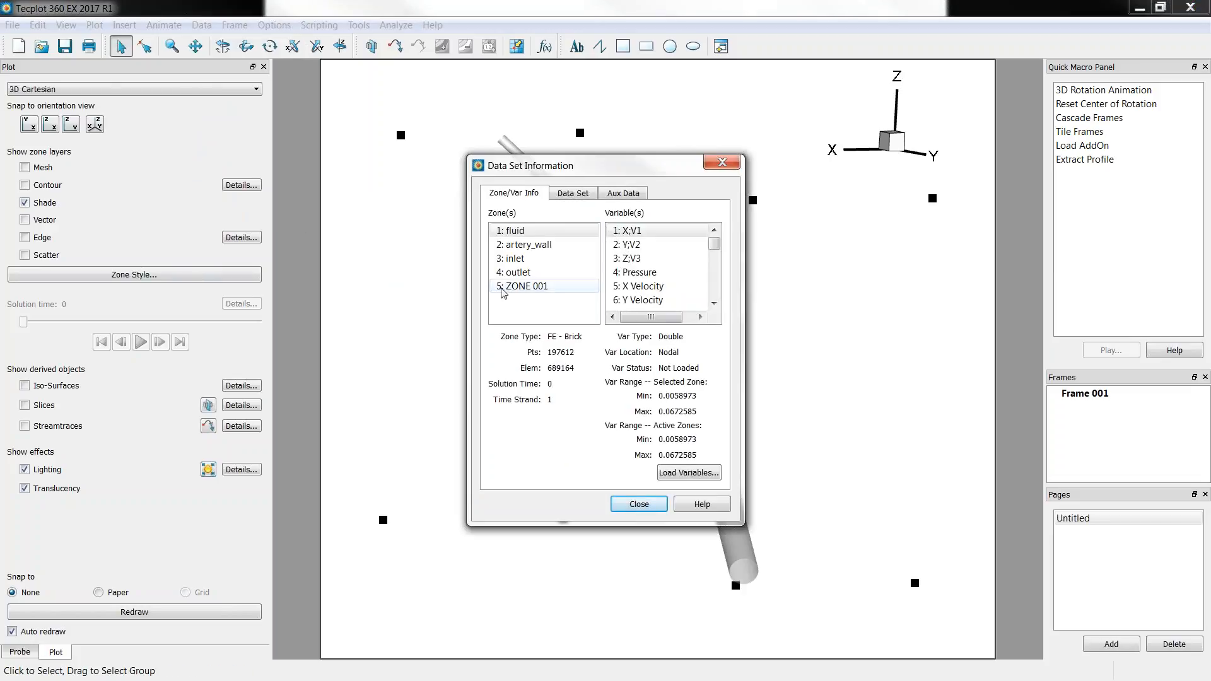
click(524, 286)
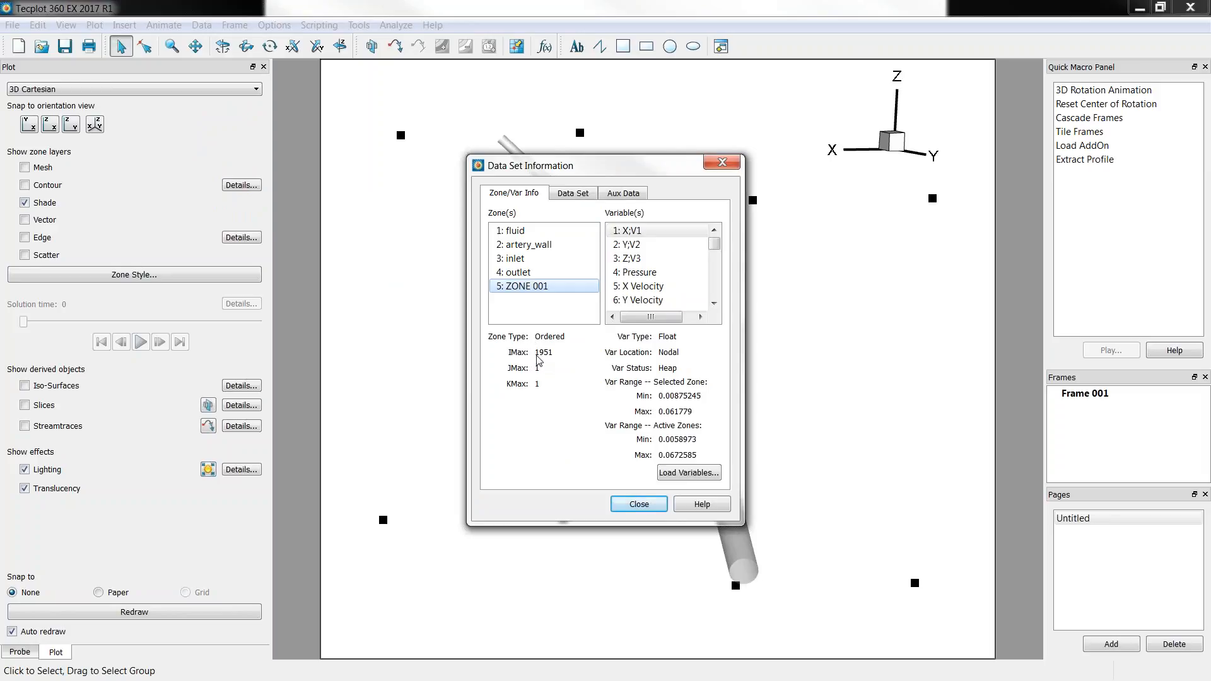
double_click(521, 287)
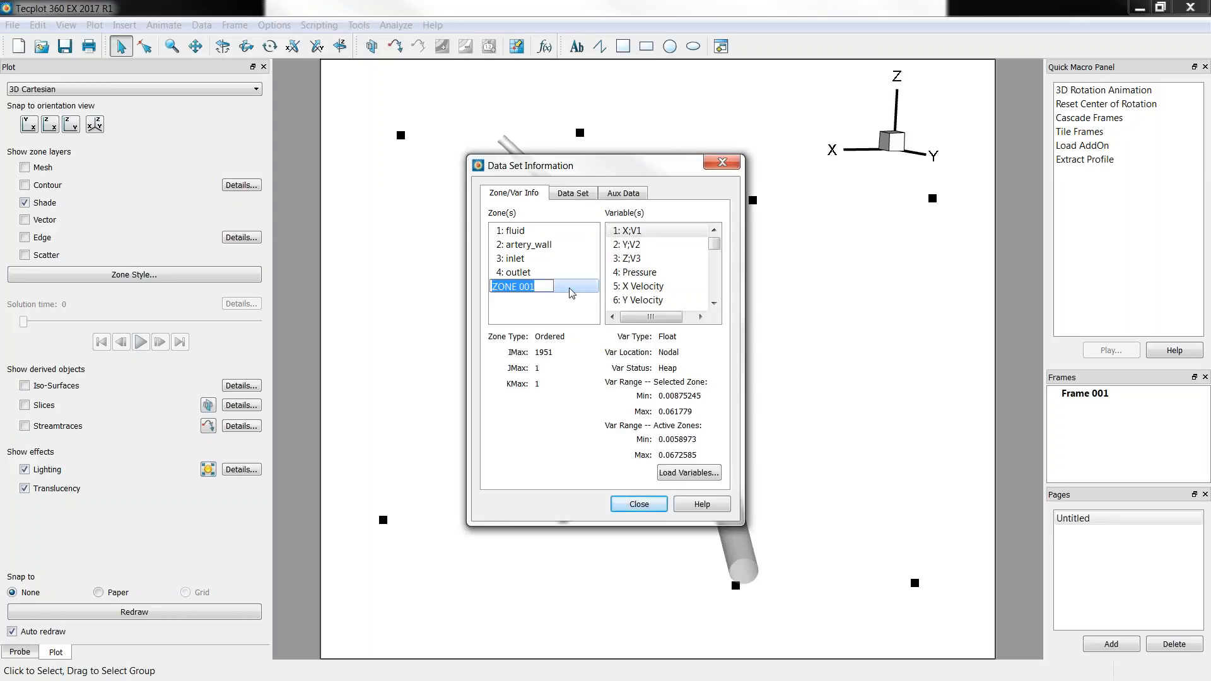
text(CenterLine)
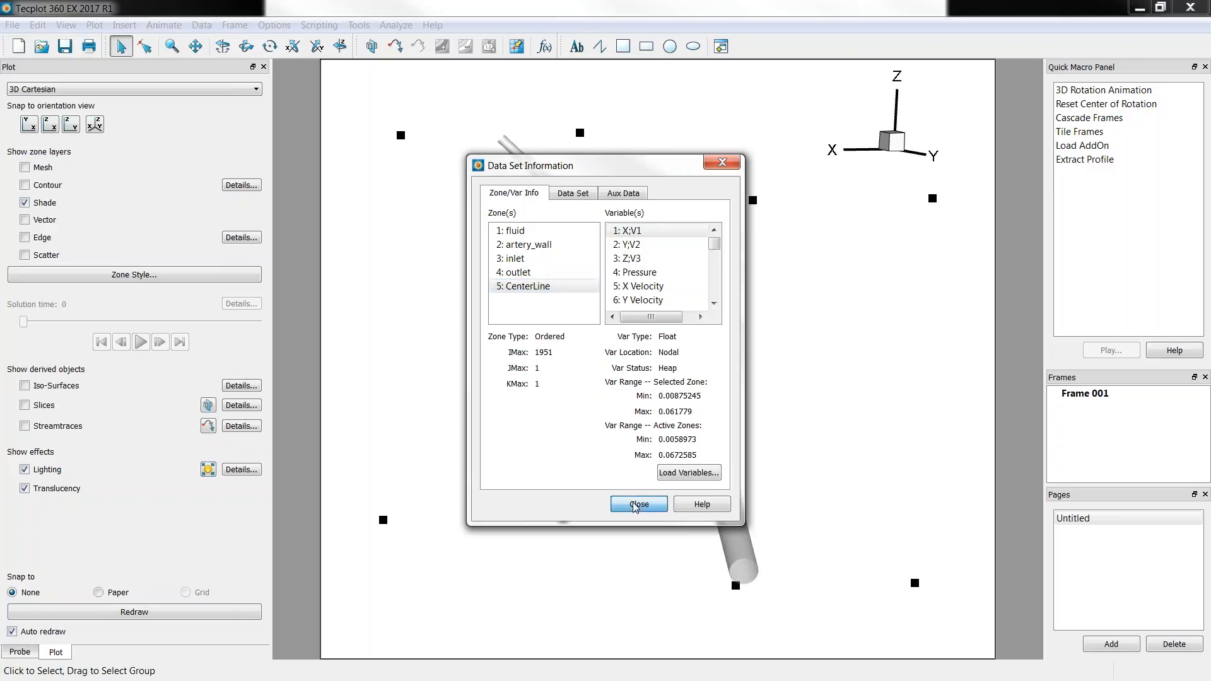
click(639, 504)
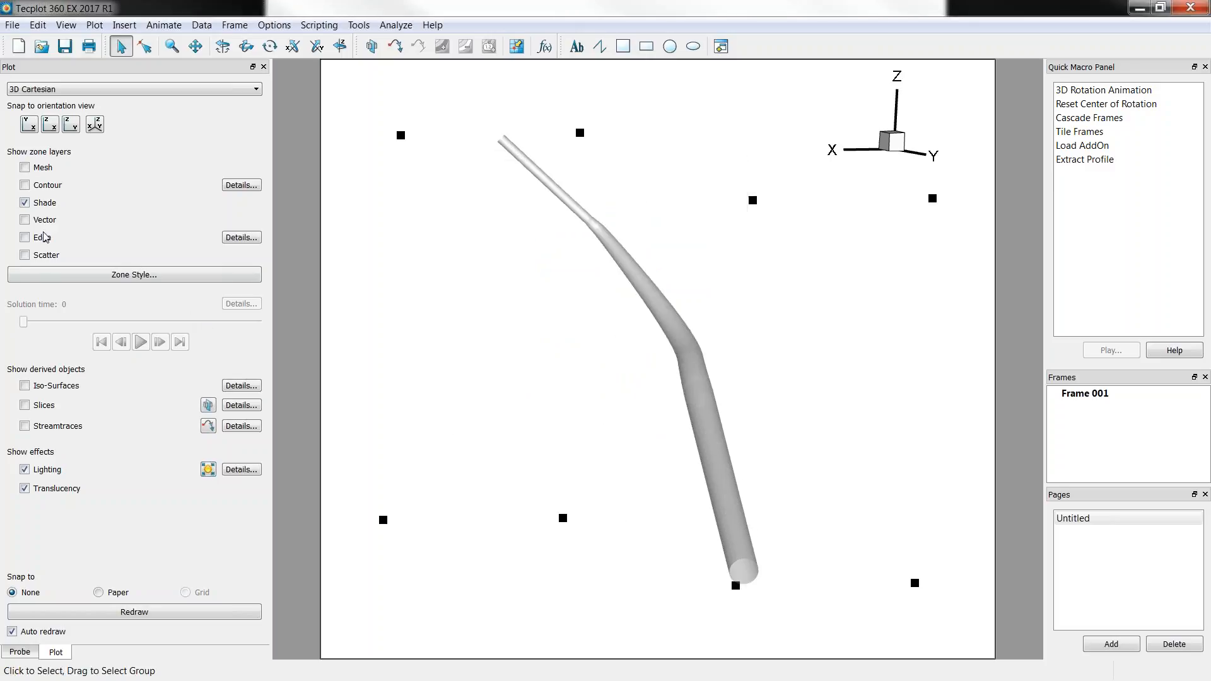
Turn on the Mesh layer so the centerline shows inside the artery.
click(133, 275)
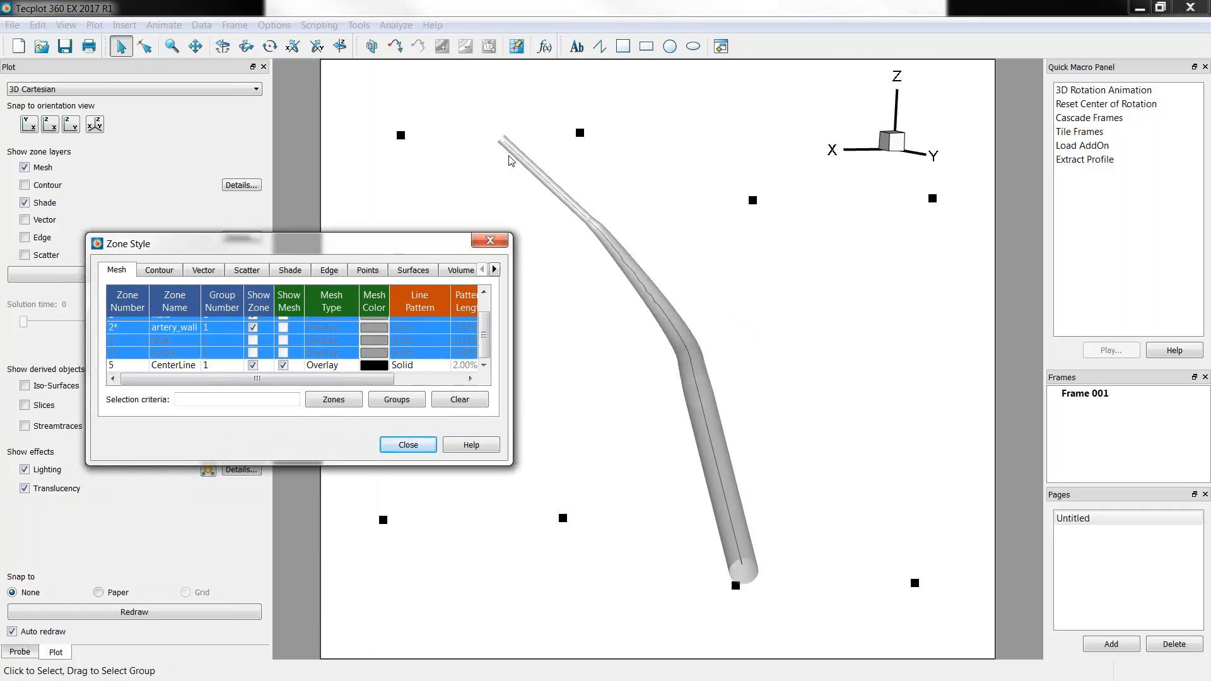
mouse_move(570, 373)
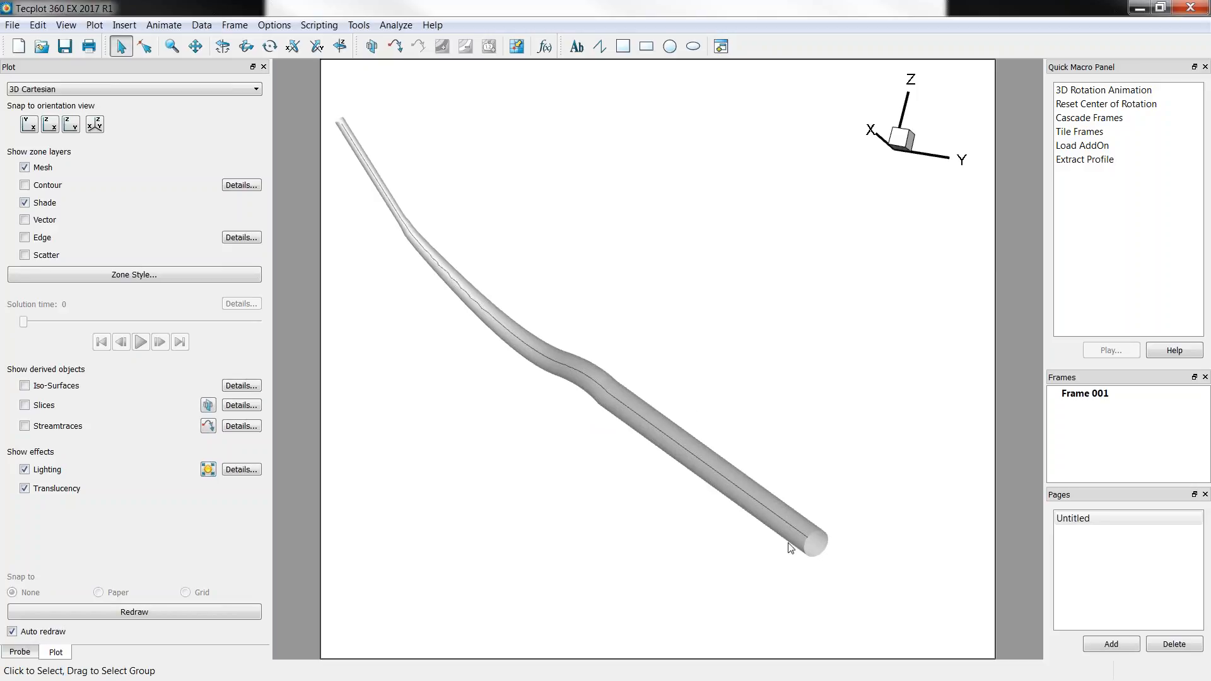
mouse_move(806, 560)
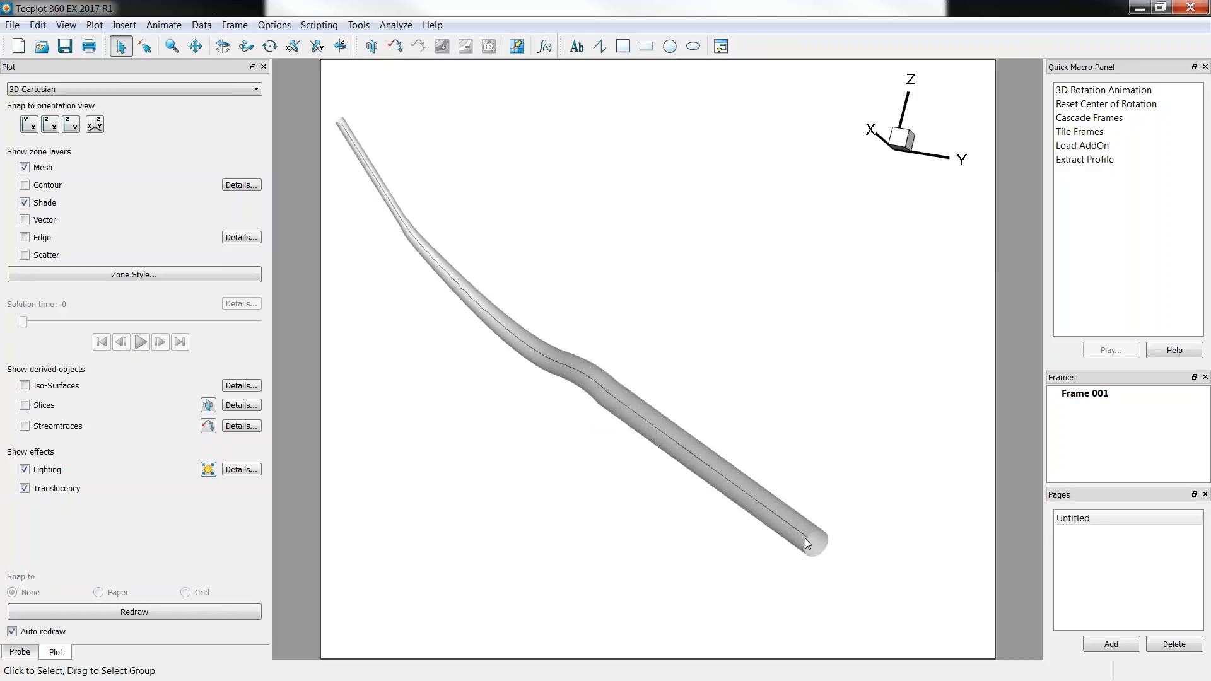
mouse_move(339, 141)
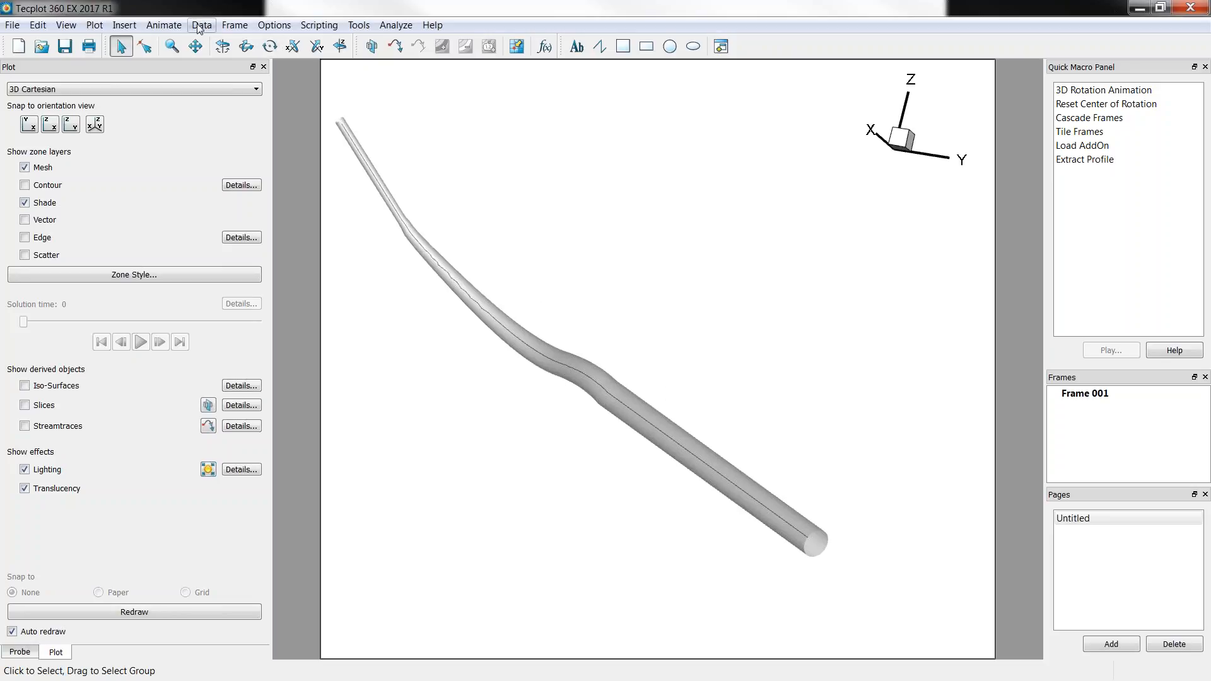
Run inverse-distance interpolation with destination zone 5: CenterLine, then close the dialog.
click(201, 25)
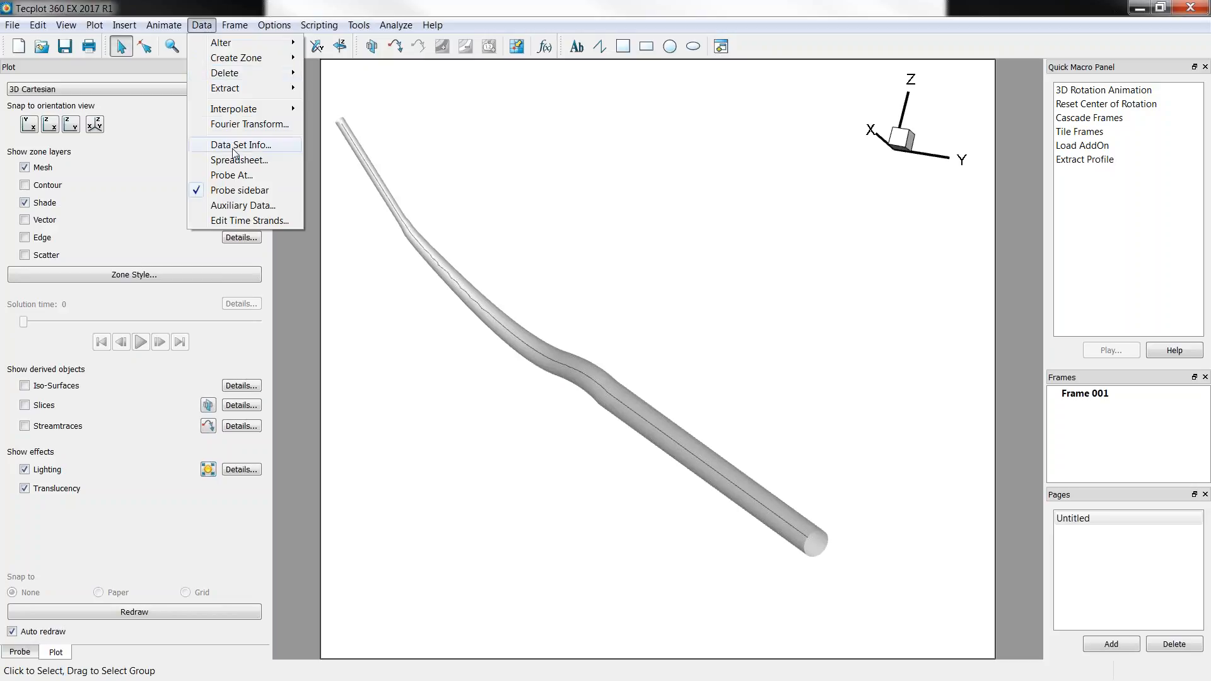
click(233, 109)
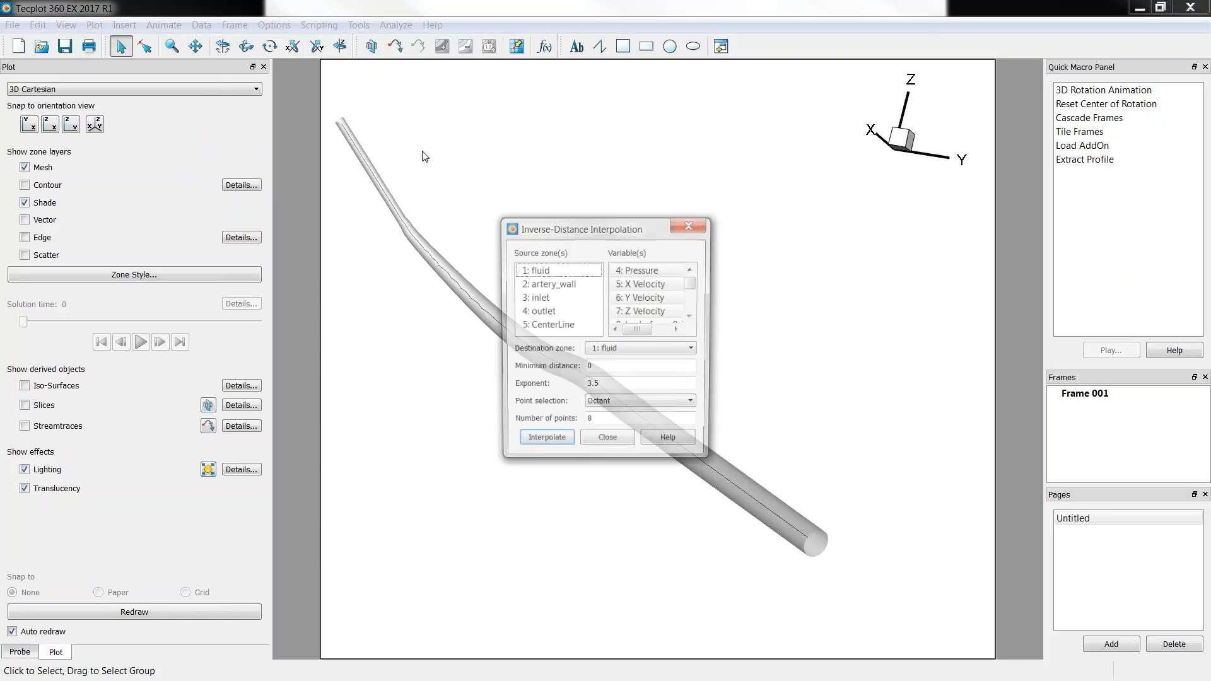
click(643, 283)
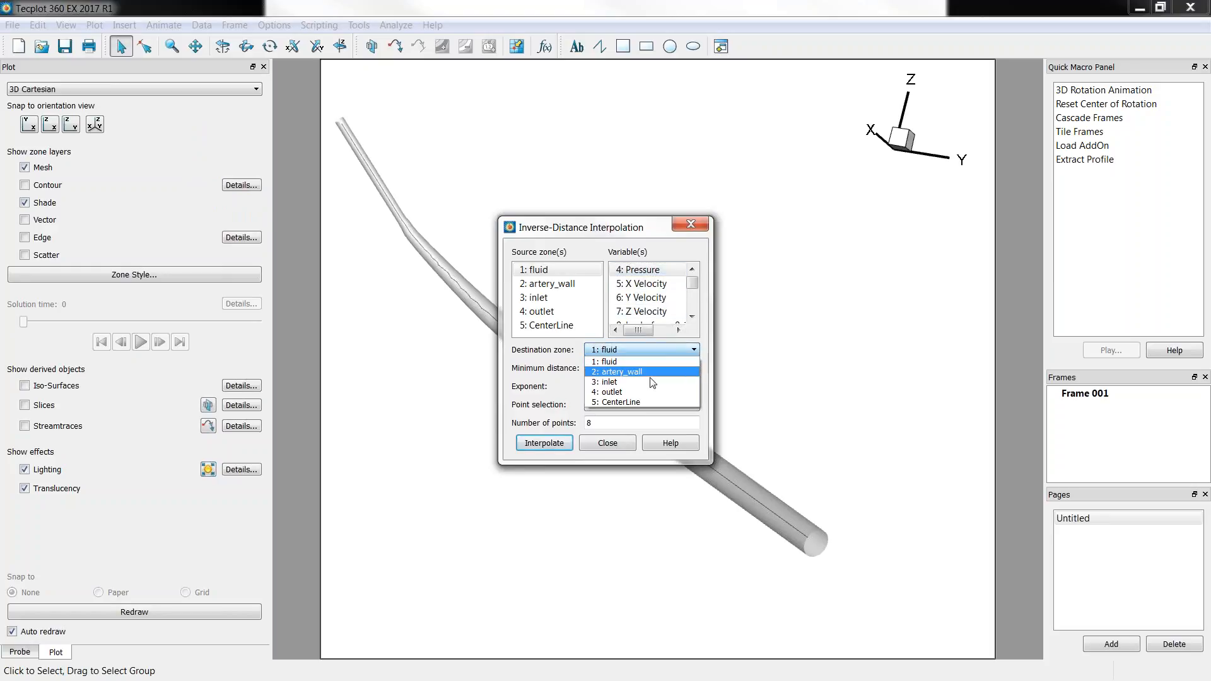
click(621, 402)
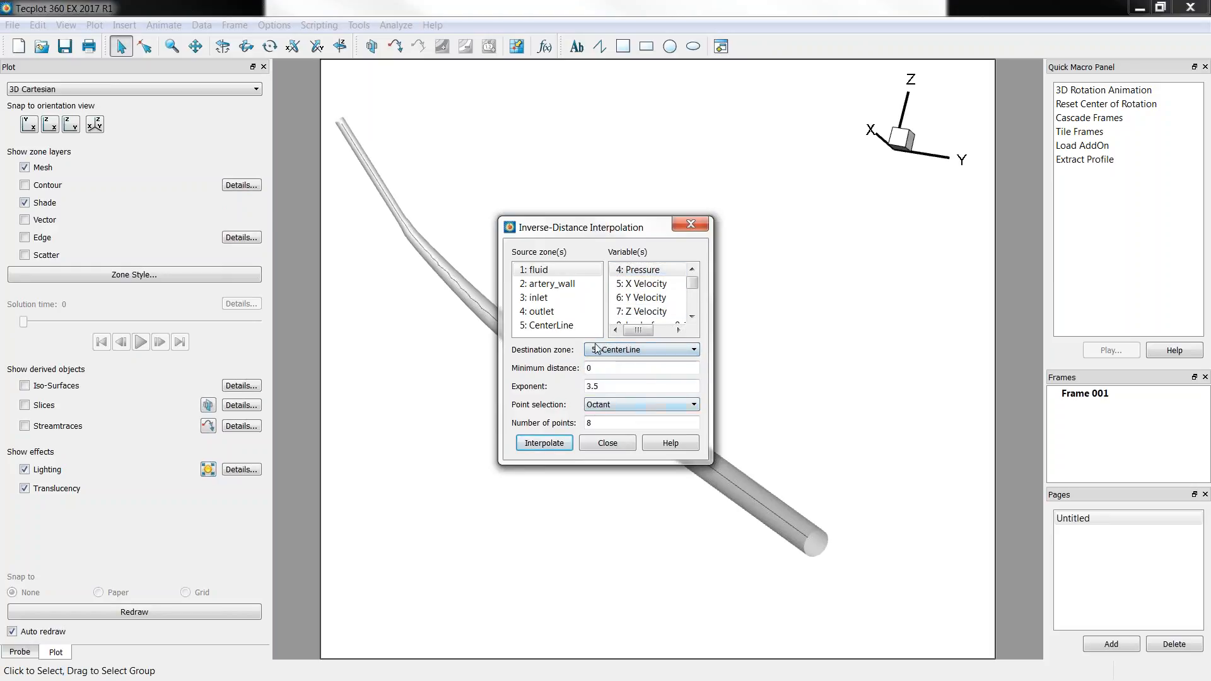
click(544, 443)
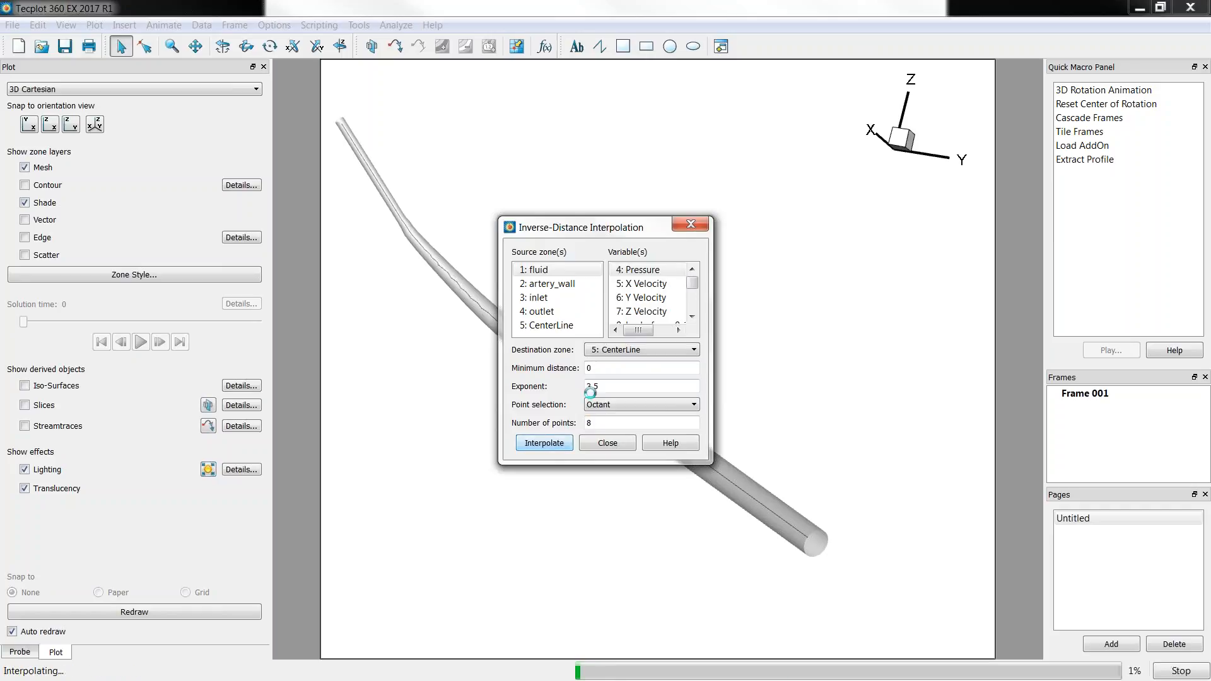
mouse_move(600, 450)
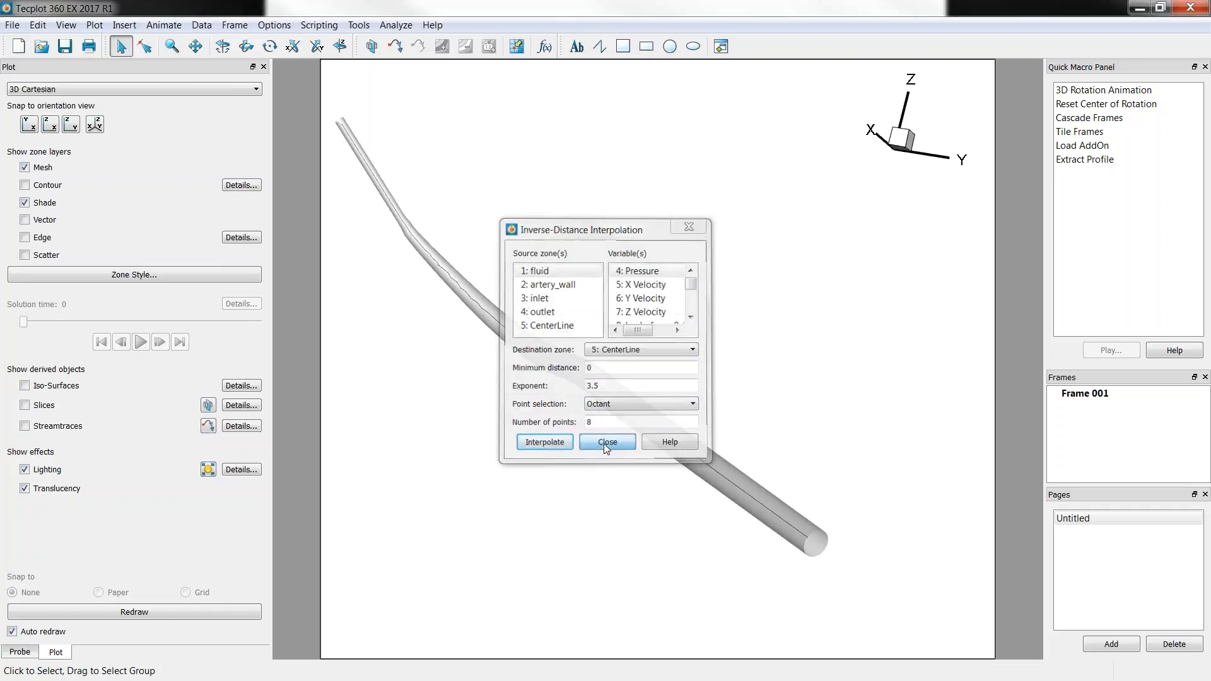
click(608, 442)
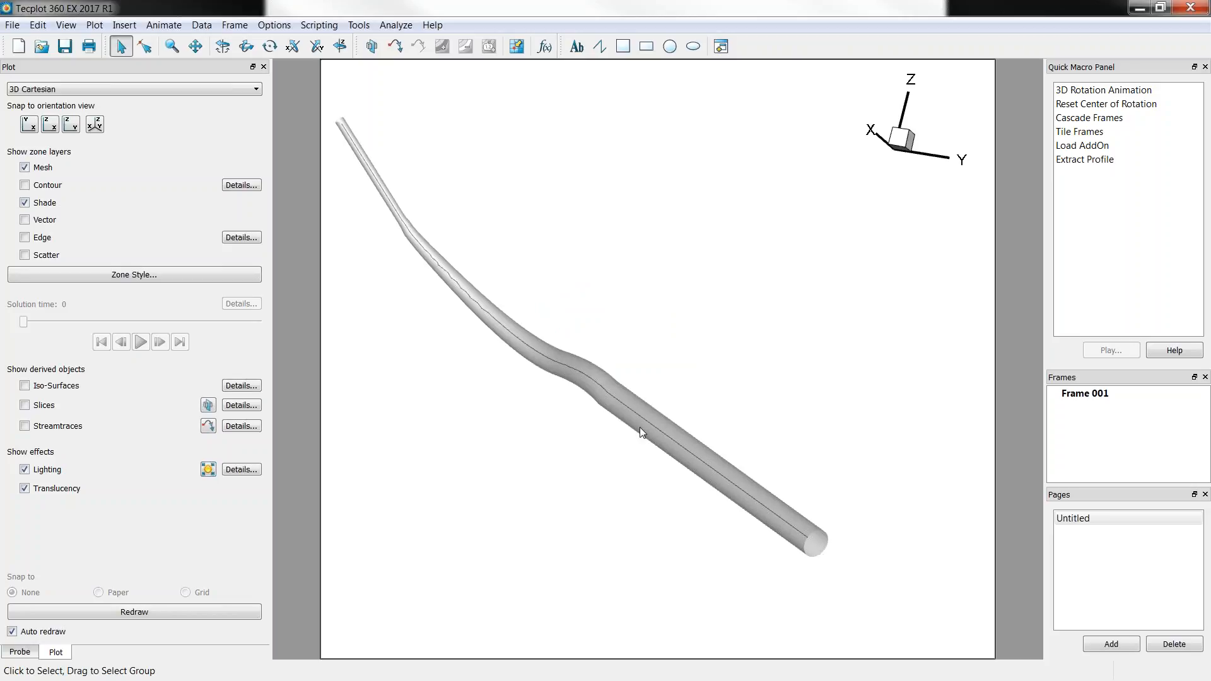
mouse_move(347, 167)
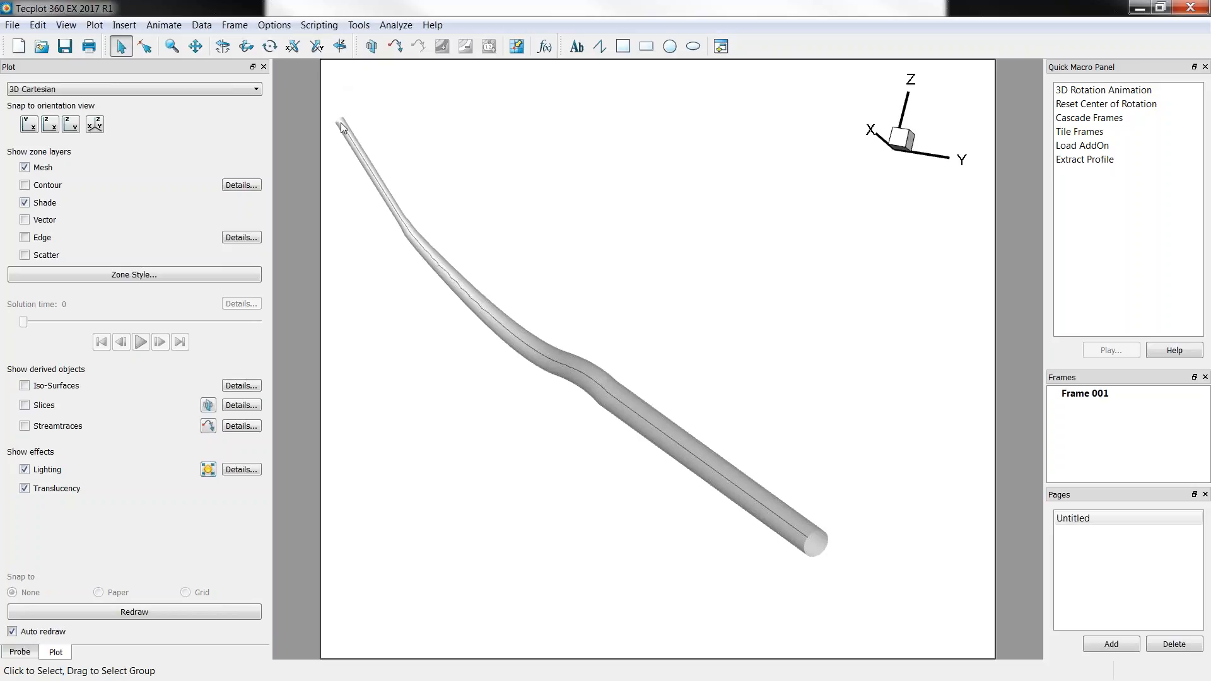
mouse_move(371, 179)
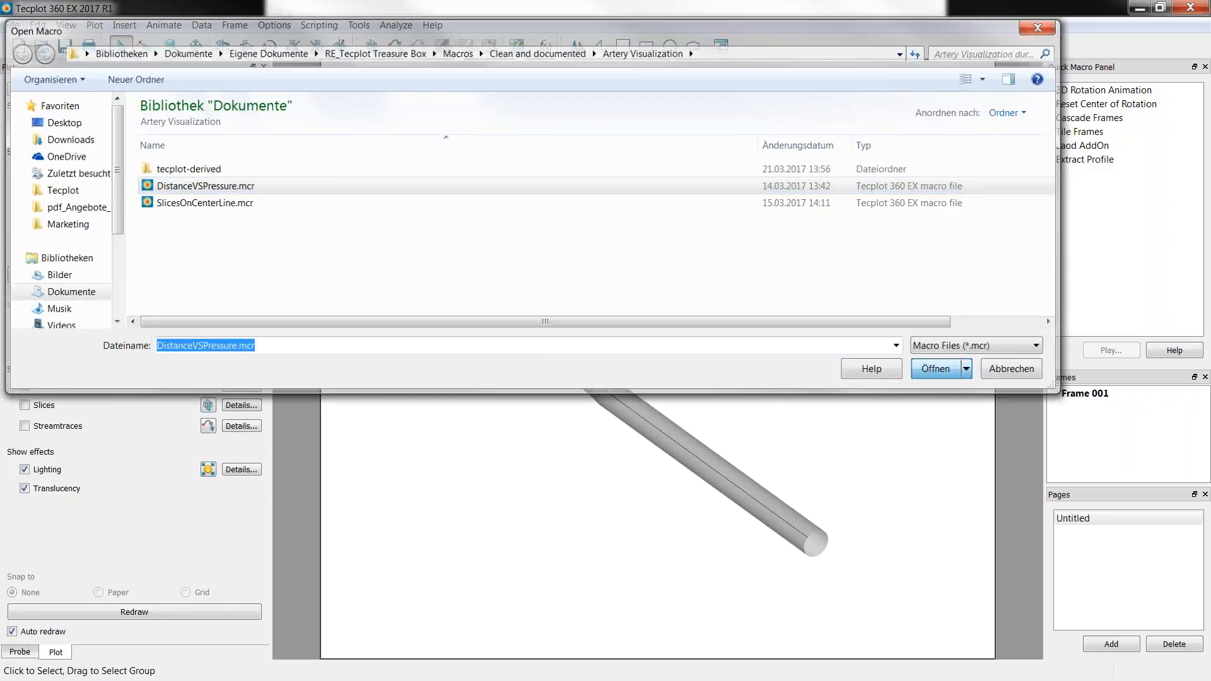
Play the DistanceVSPressure.mcr macro to create the pressure-vs-distance inset.
click(934, 368)
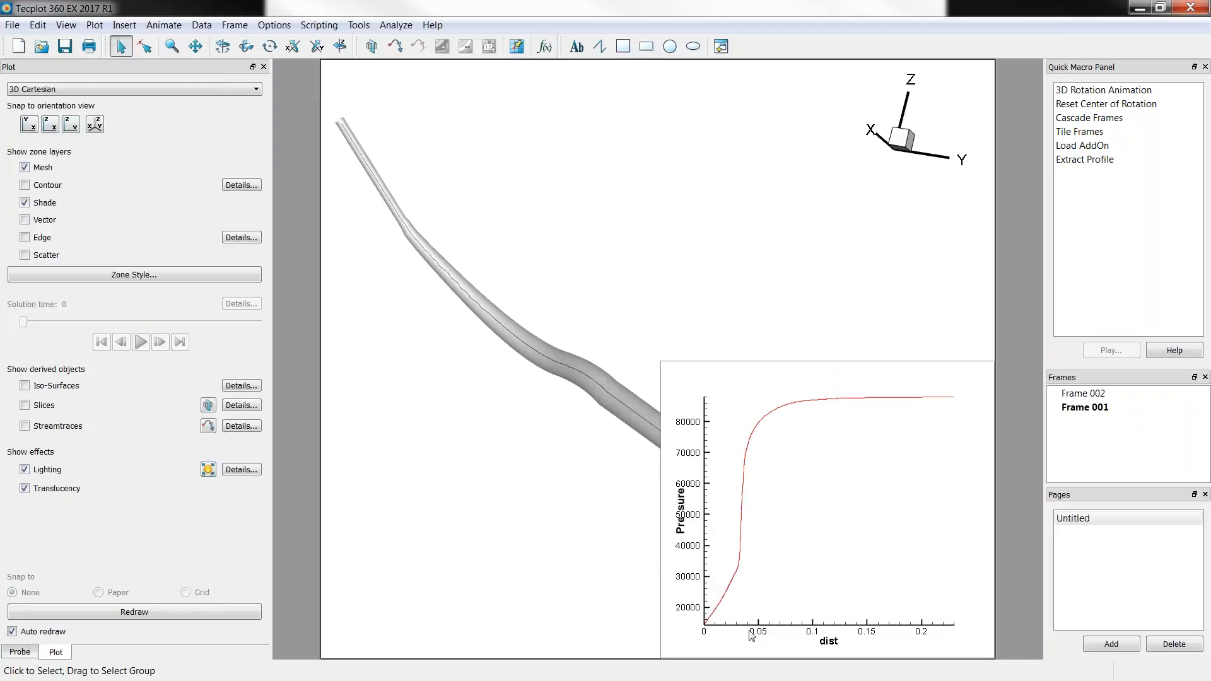
mouse_move(713, 529)
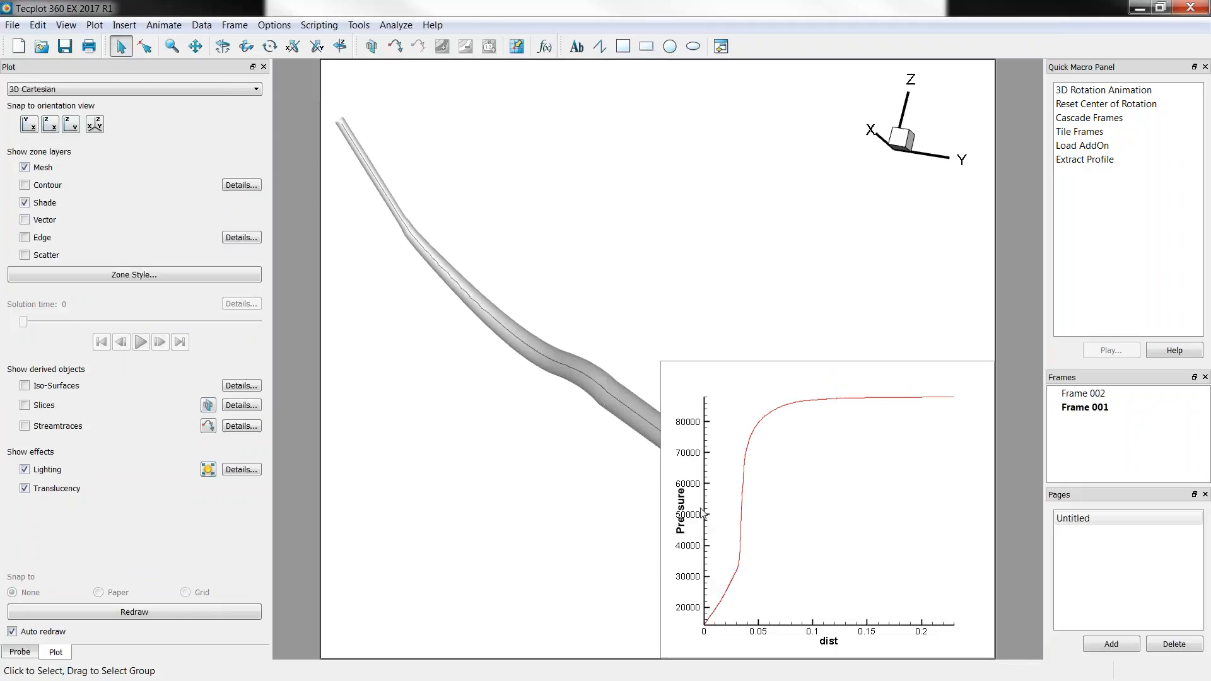
mouse_move(562, 446)
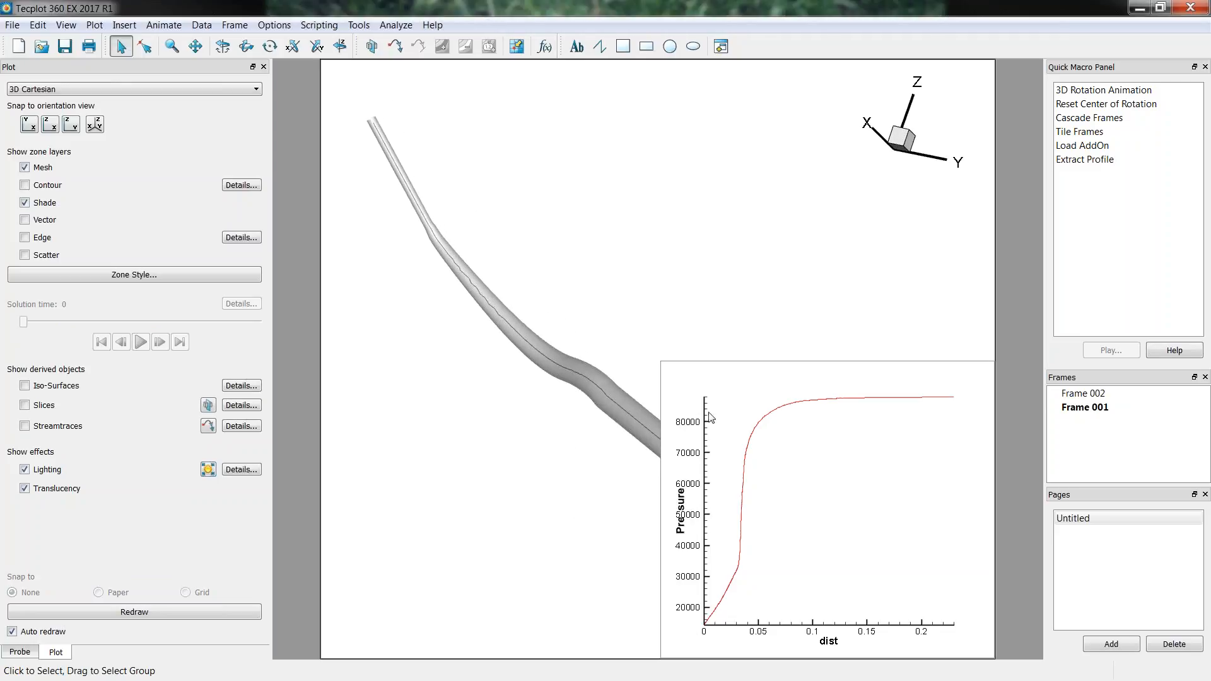
Probe the inset curve for a pressure near 83,010, then reactivate the artery frame.
click(517, 46)
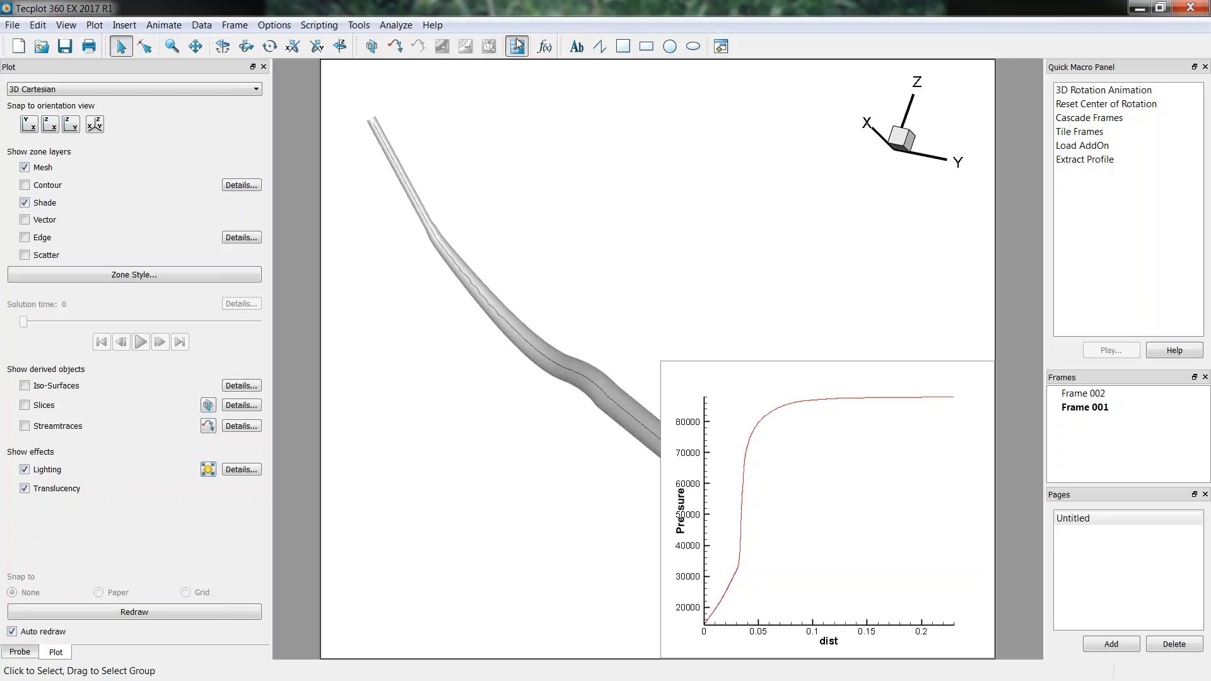
click(793, 426)
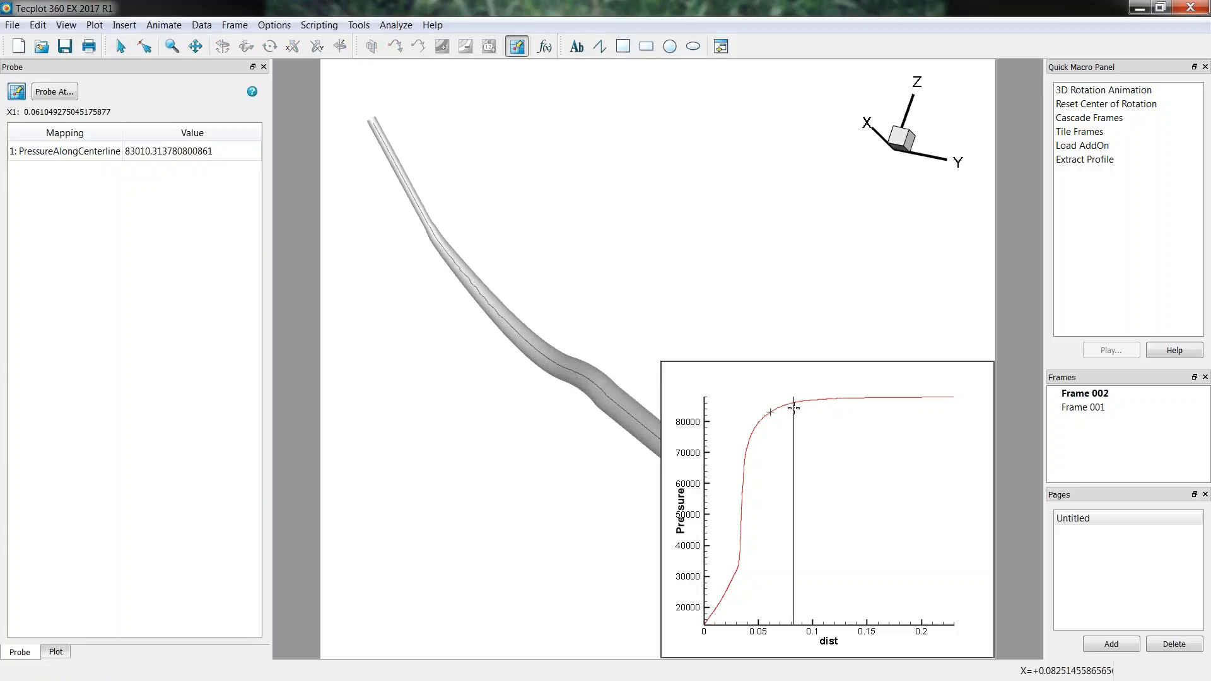
click(862, 394)
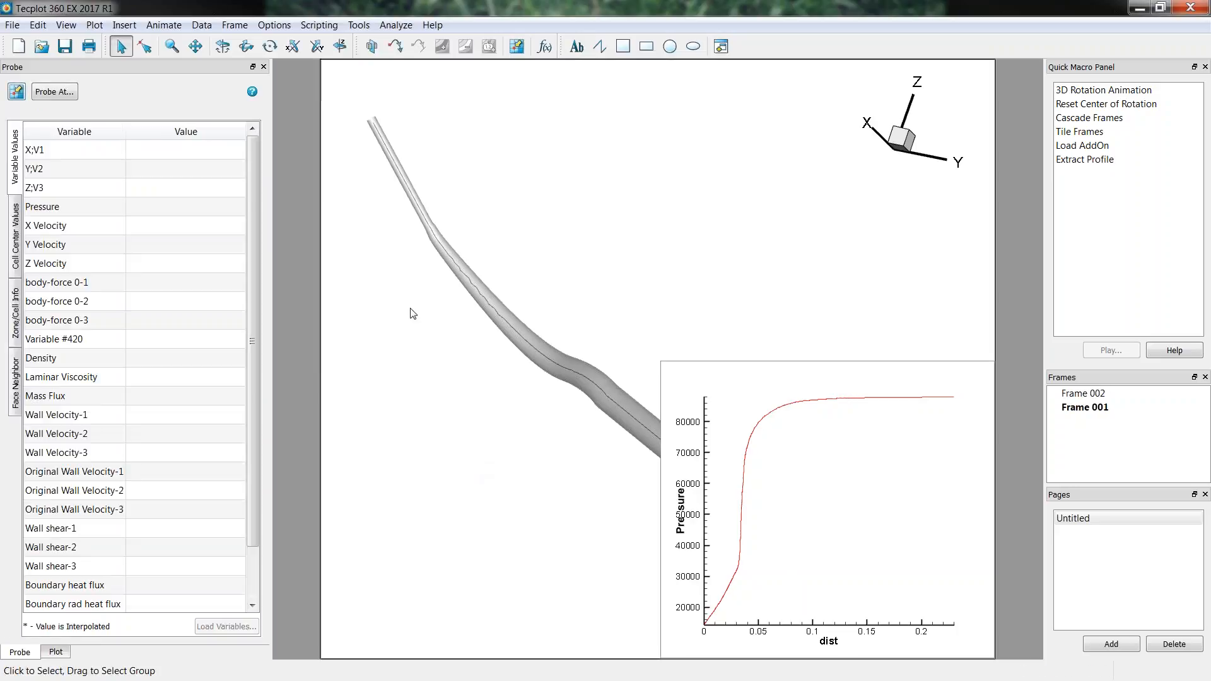
mouse_move(497, 305)
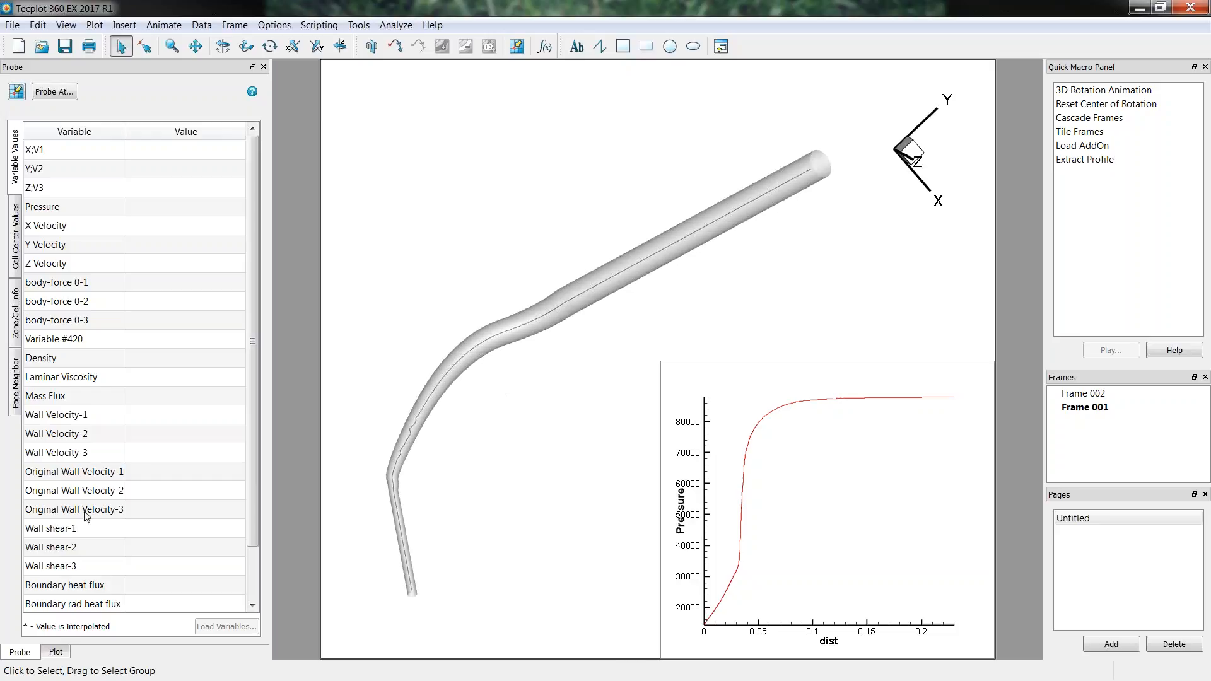
Play the SlicesOnCenterLine.mcr macro.
click(55, 651)
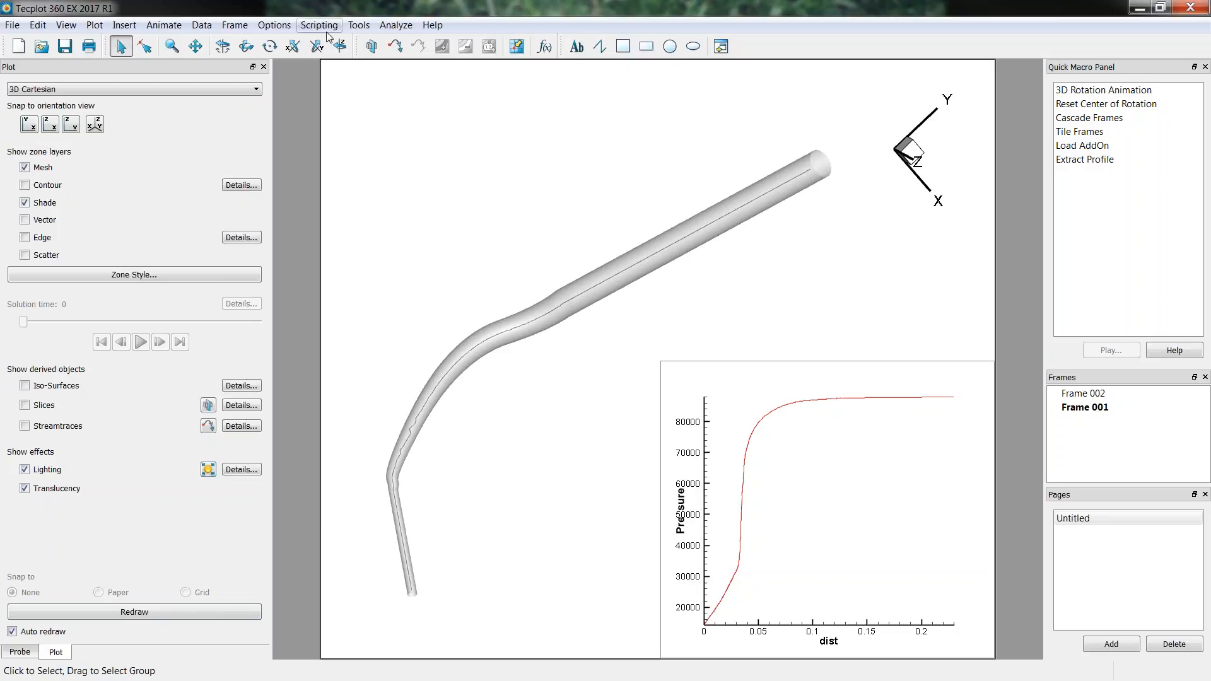
click(320, 24)
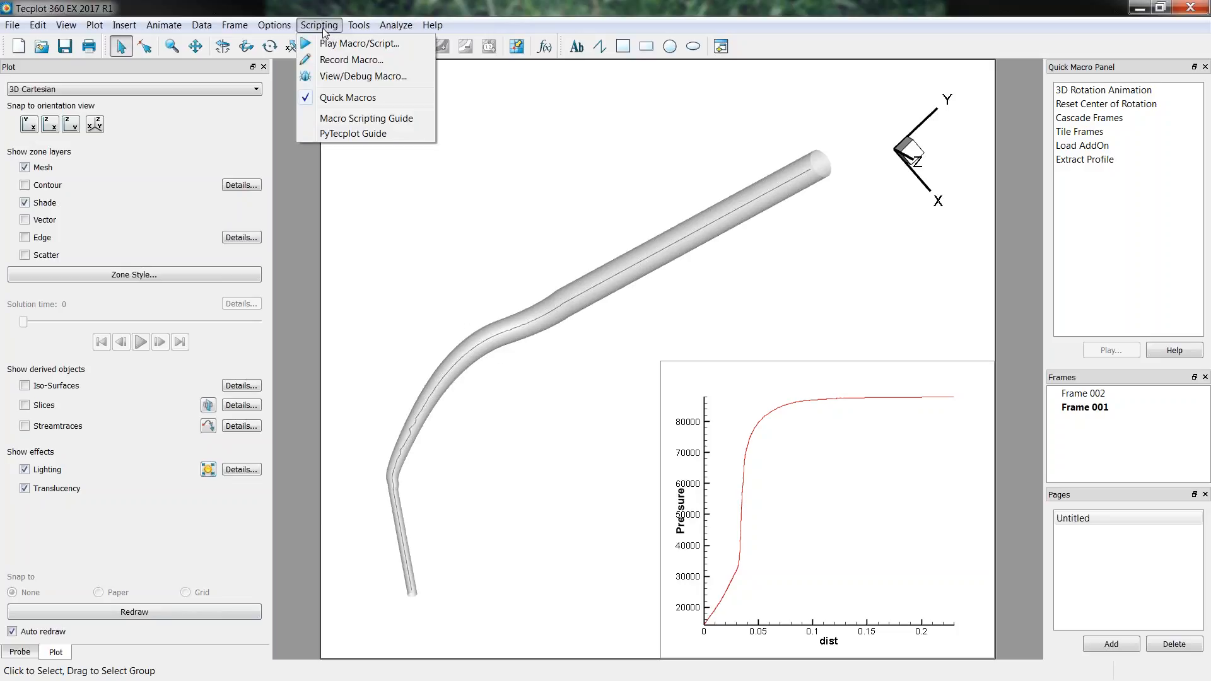
click(362, 43)
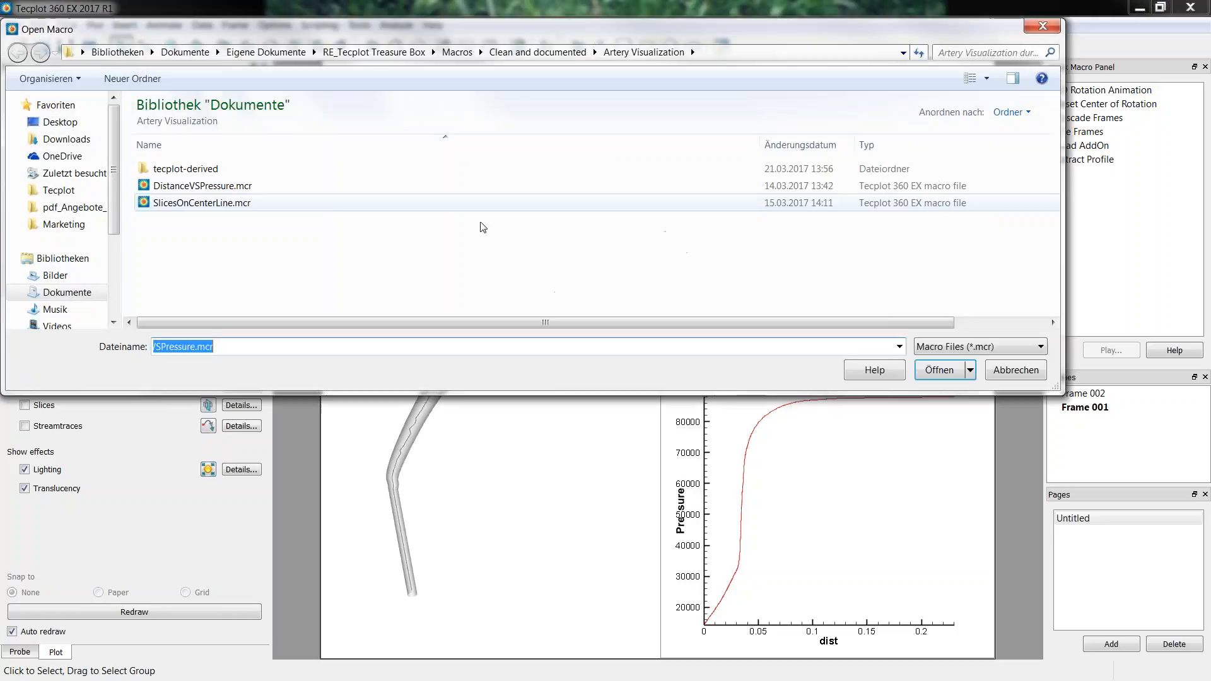
click(201, 202)
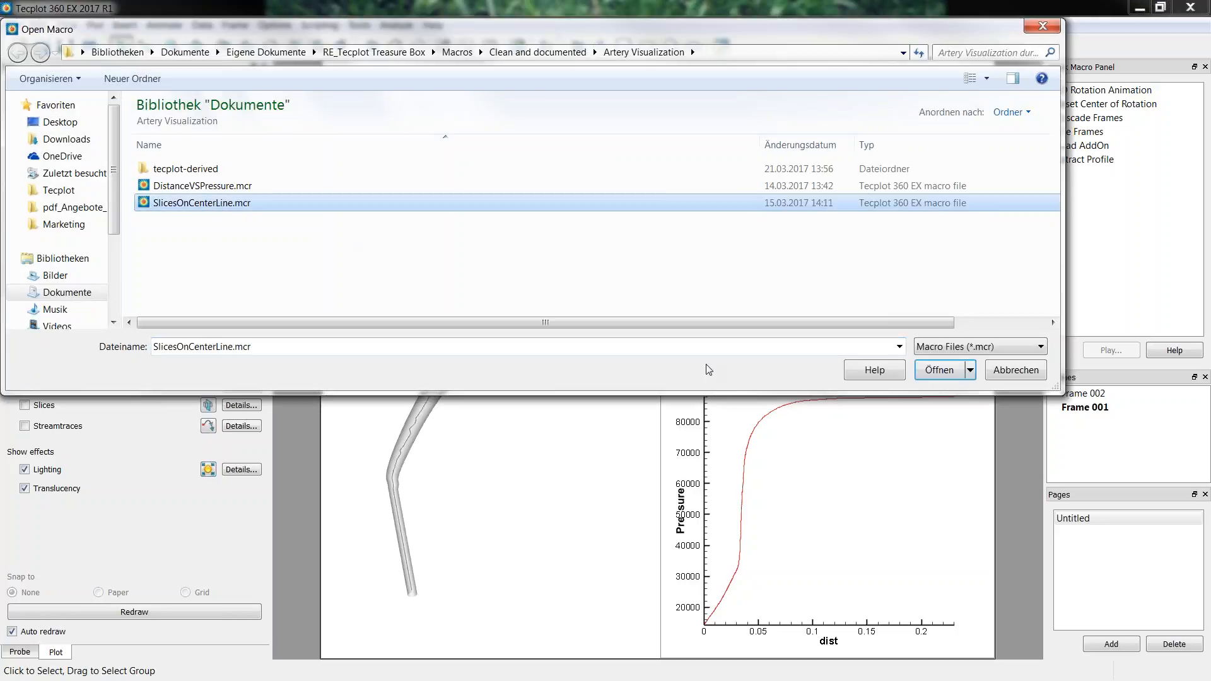
click(938, 370)
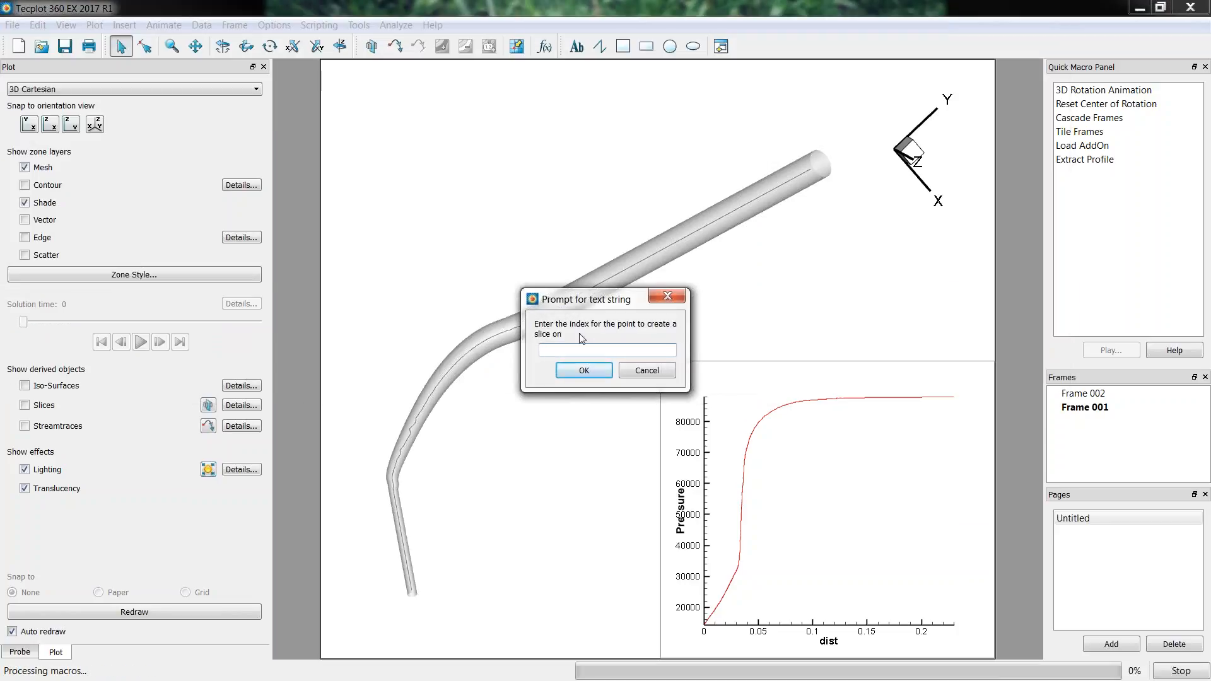
Enter centerline point index 975 and decline extracting the slice as a zone.
click(608, 350)
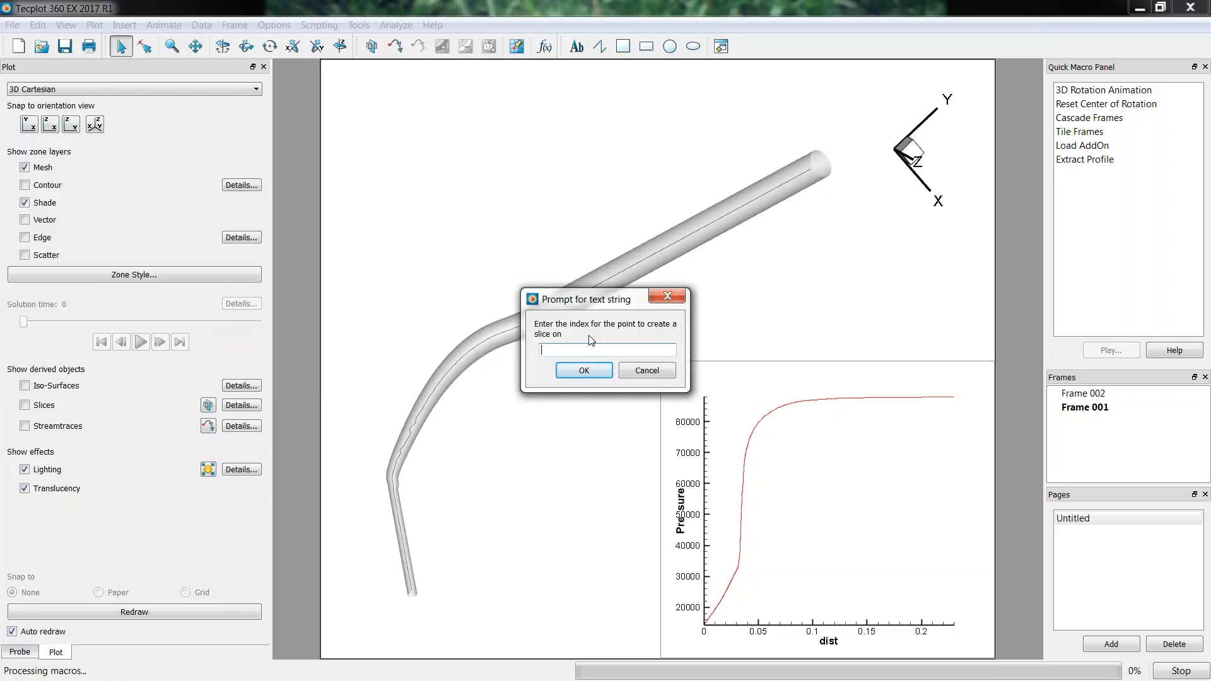
mouse_move(721, 364)
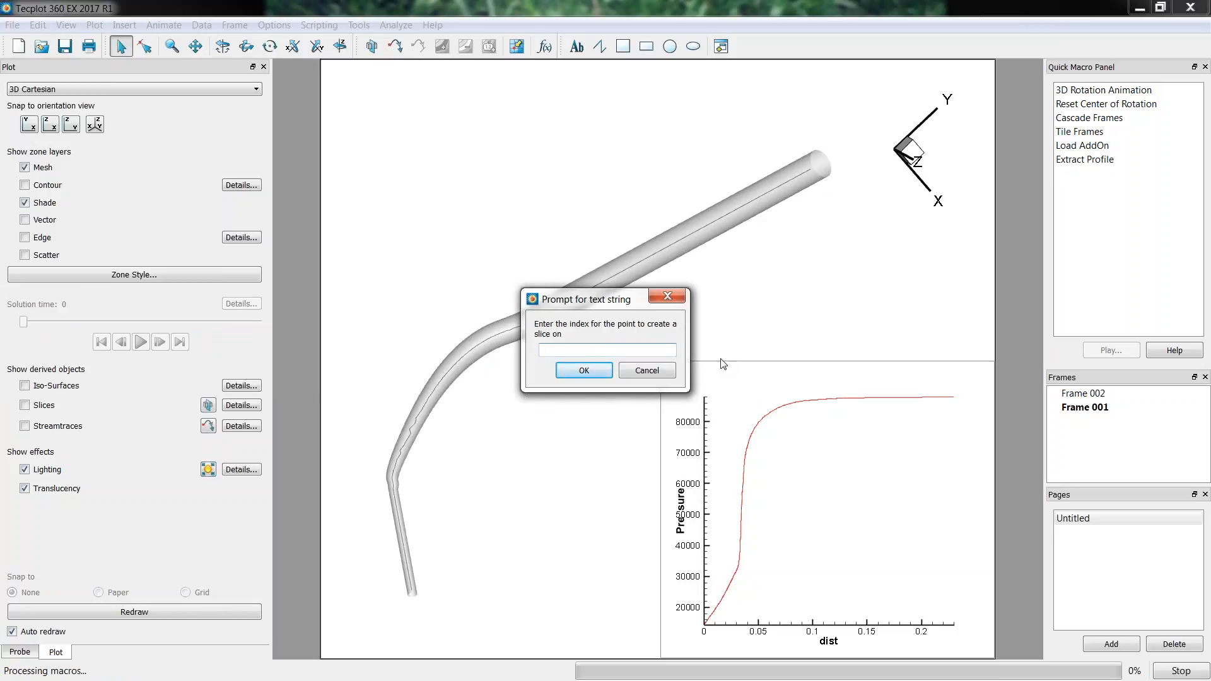
text(975)
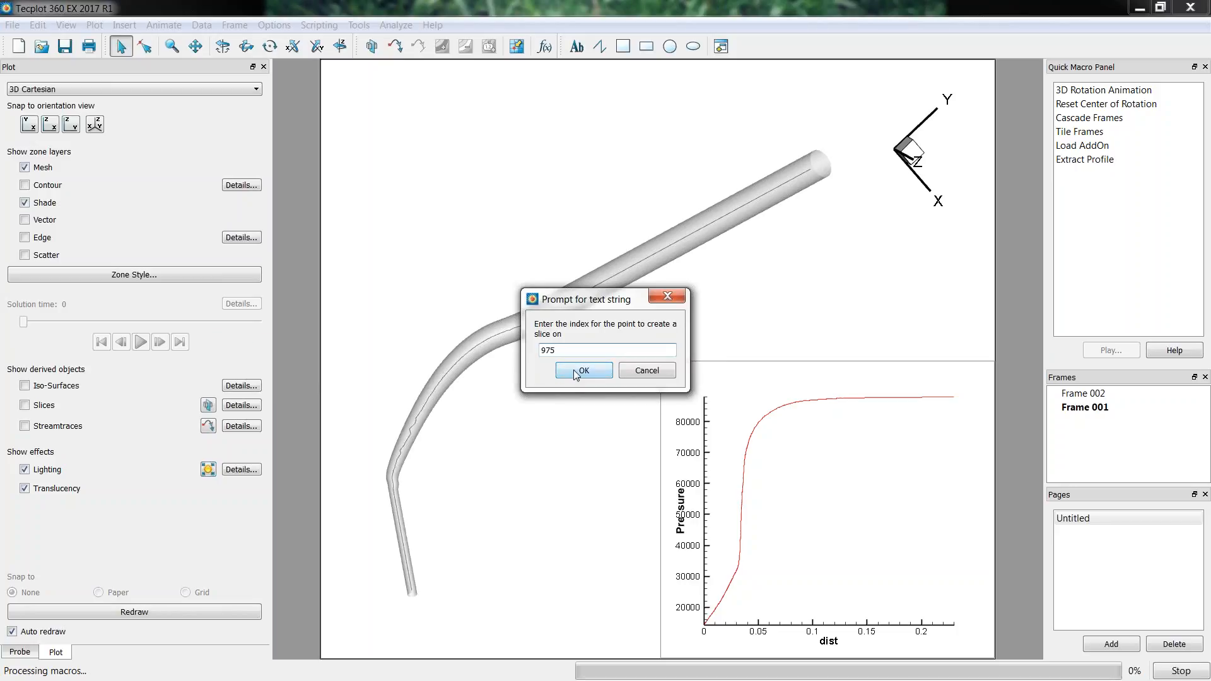
click(583, 370)
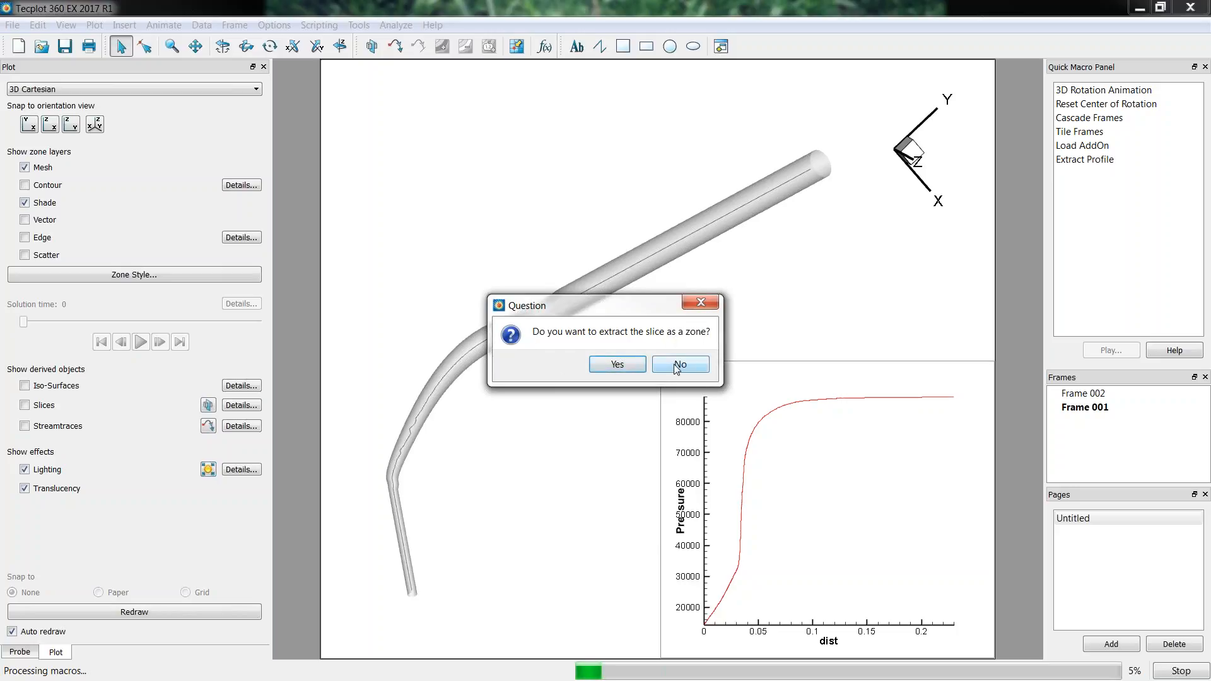
click(680, 364)
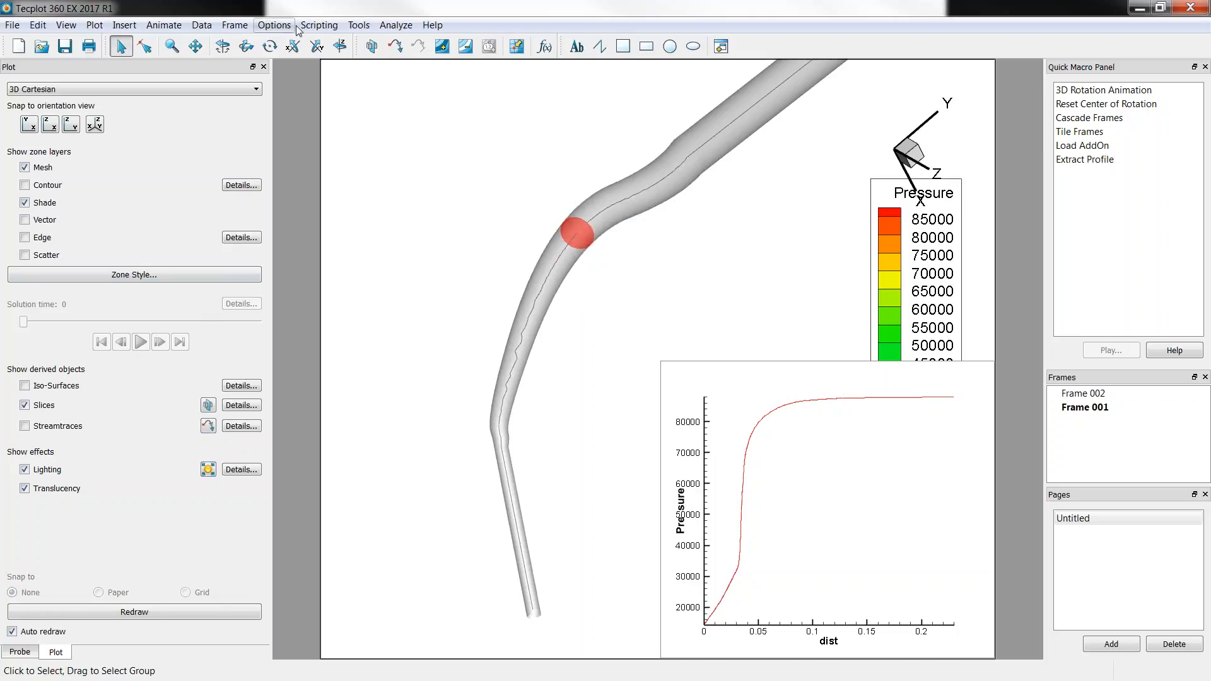
Review the arbitrary slice origin in Slice Details, then close the dialog.
click(201, 25)
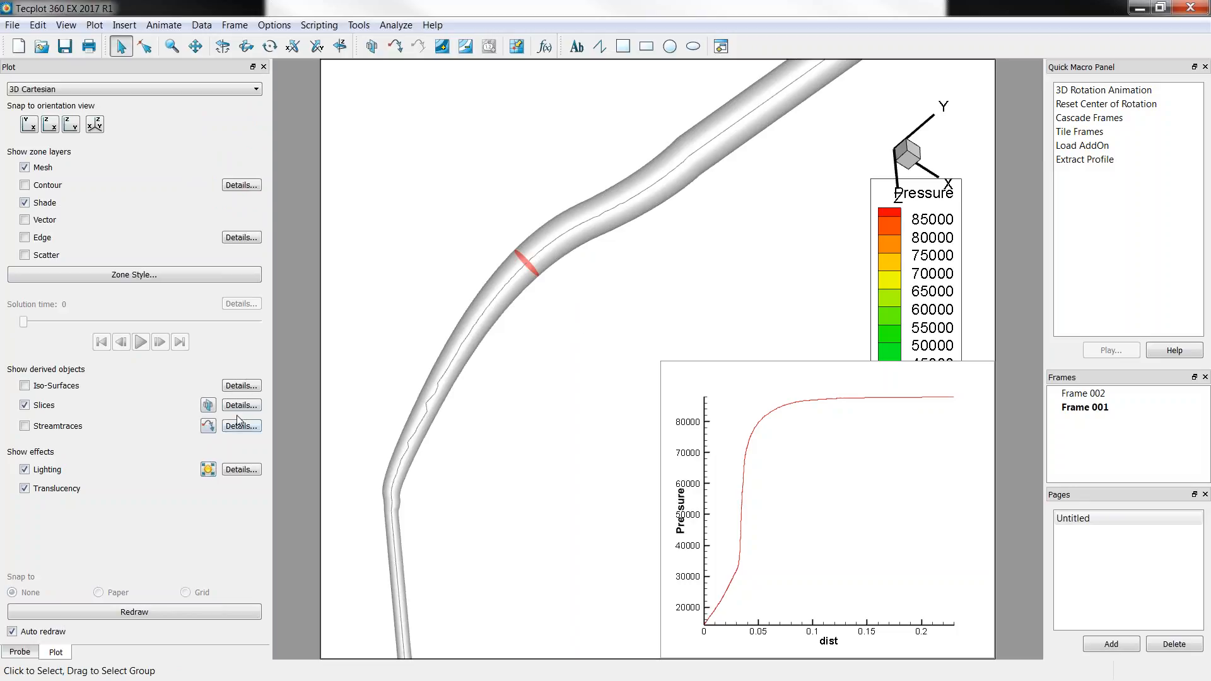
click(241, 405)
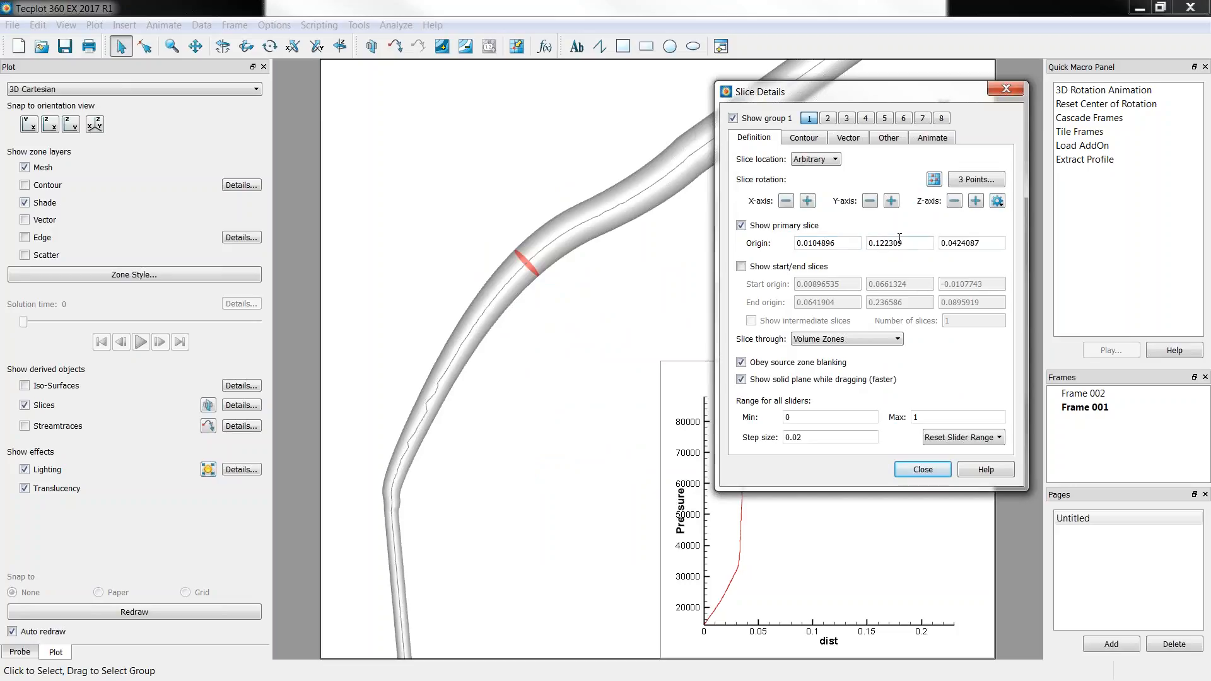
click(996, 201)
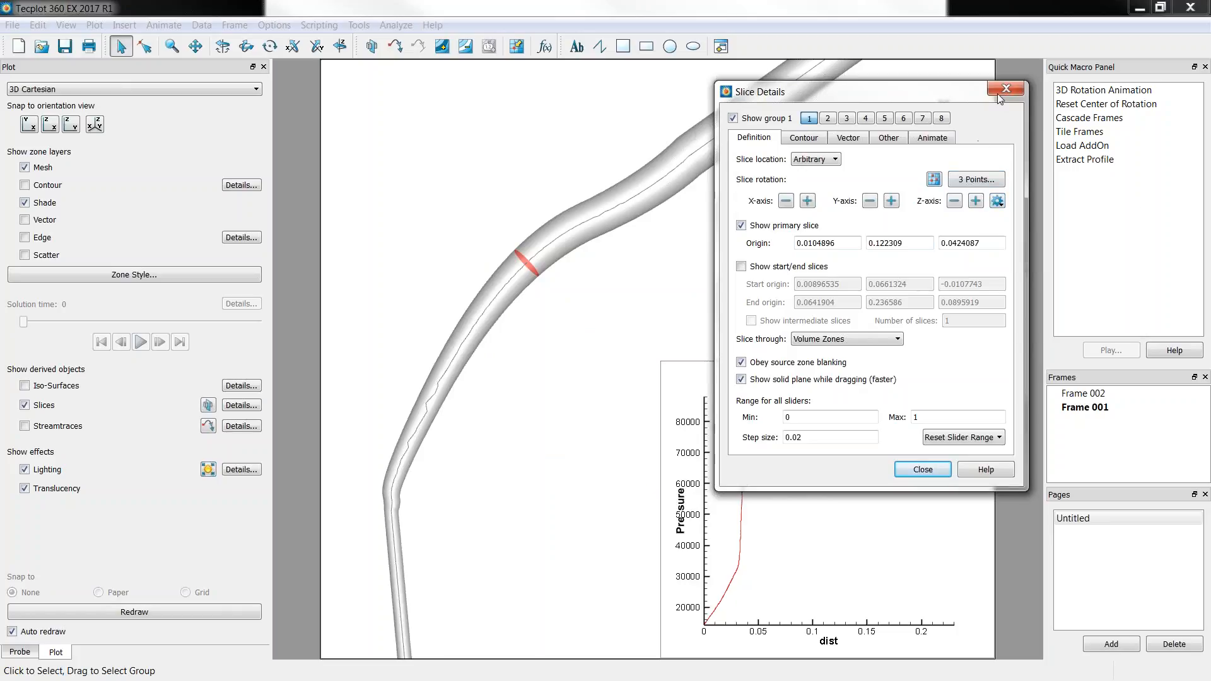
click(922, 469)
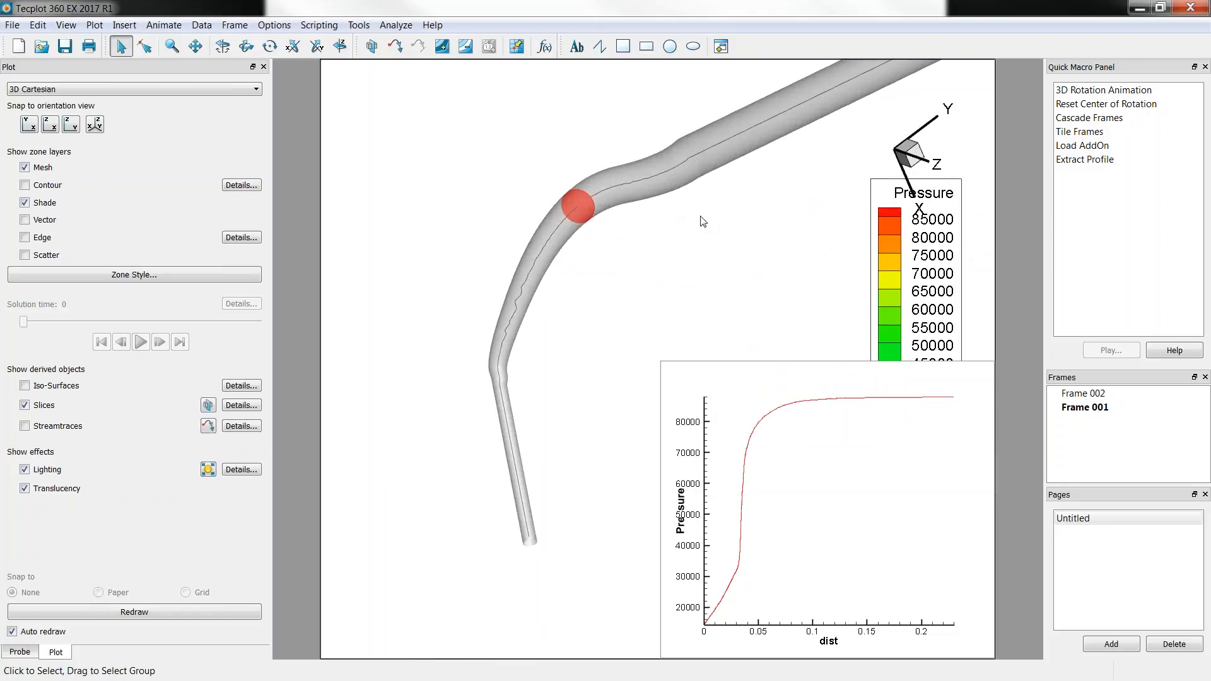
mouse_move(704, 227)
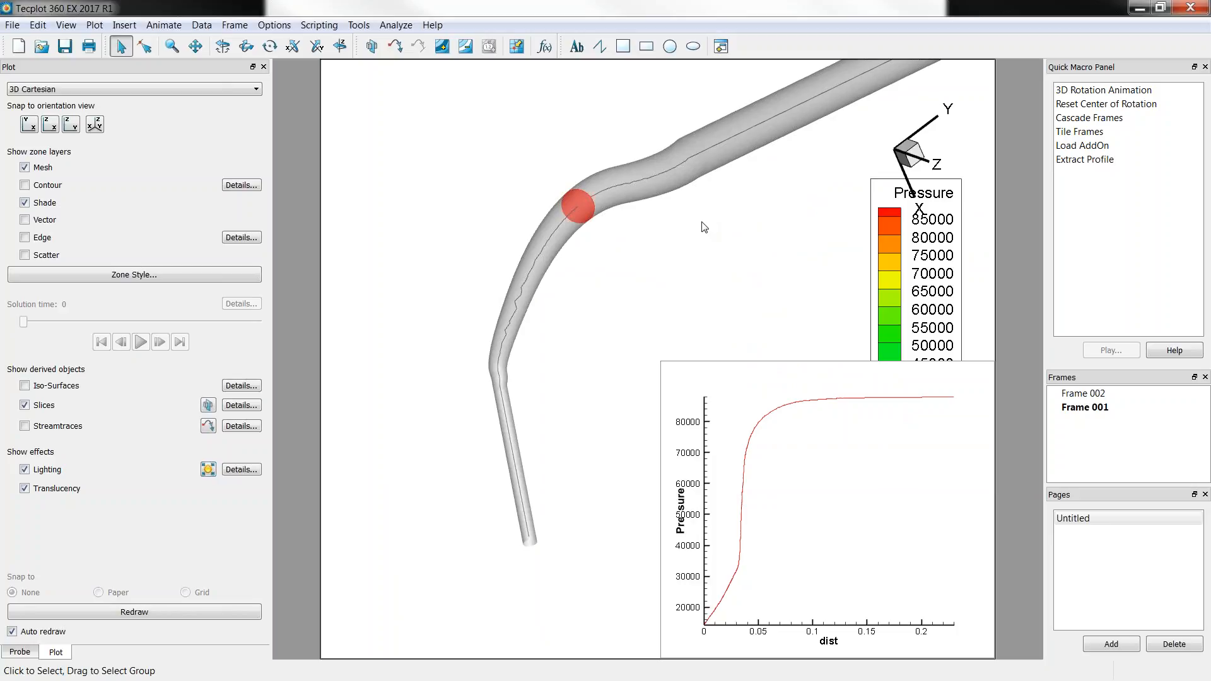
mouse_move(419, 87)
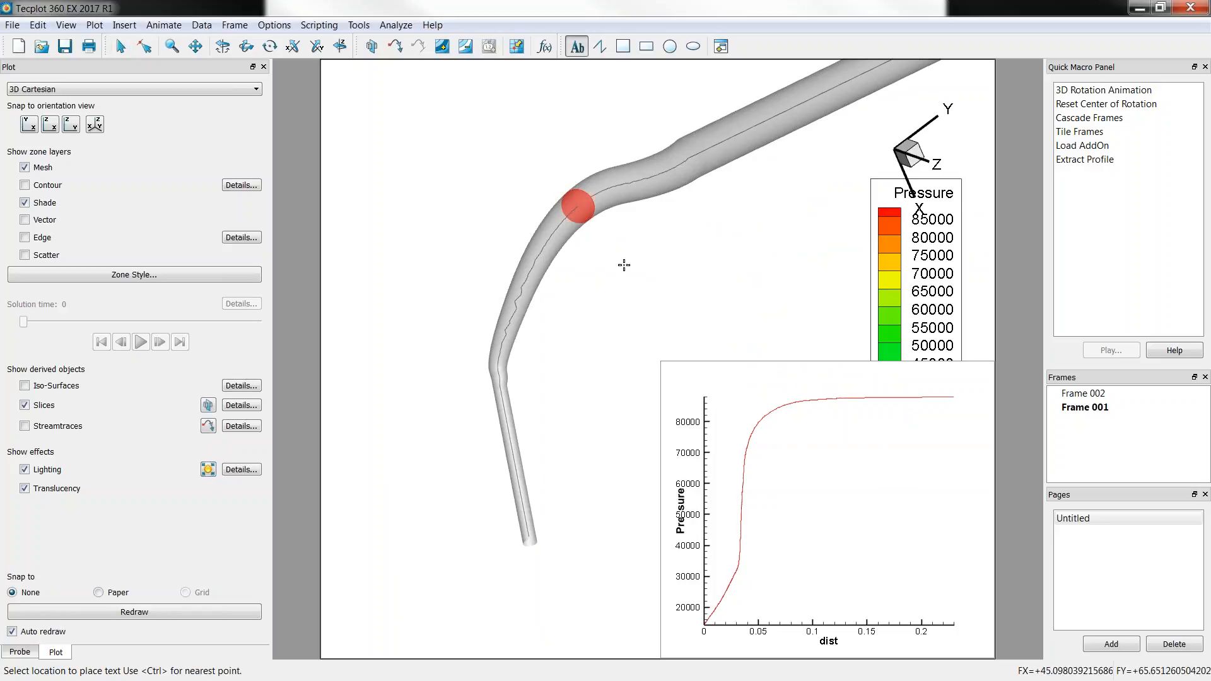
click(622, 264)
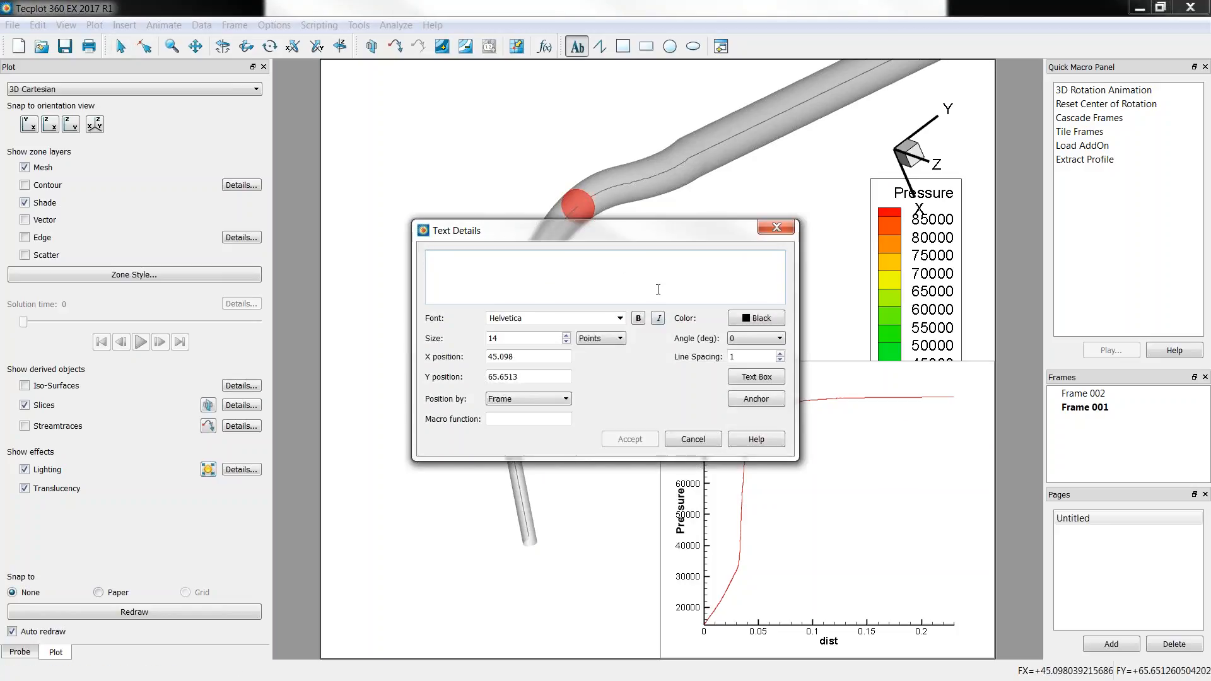
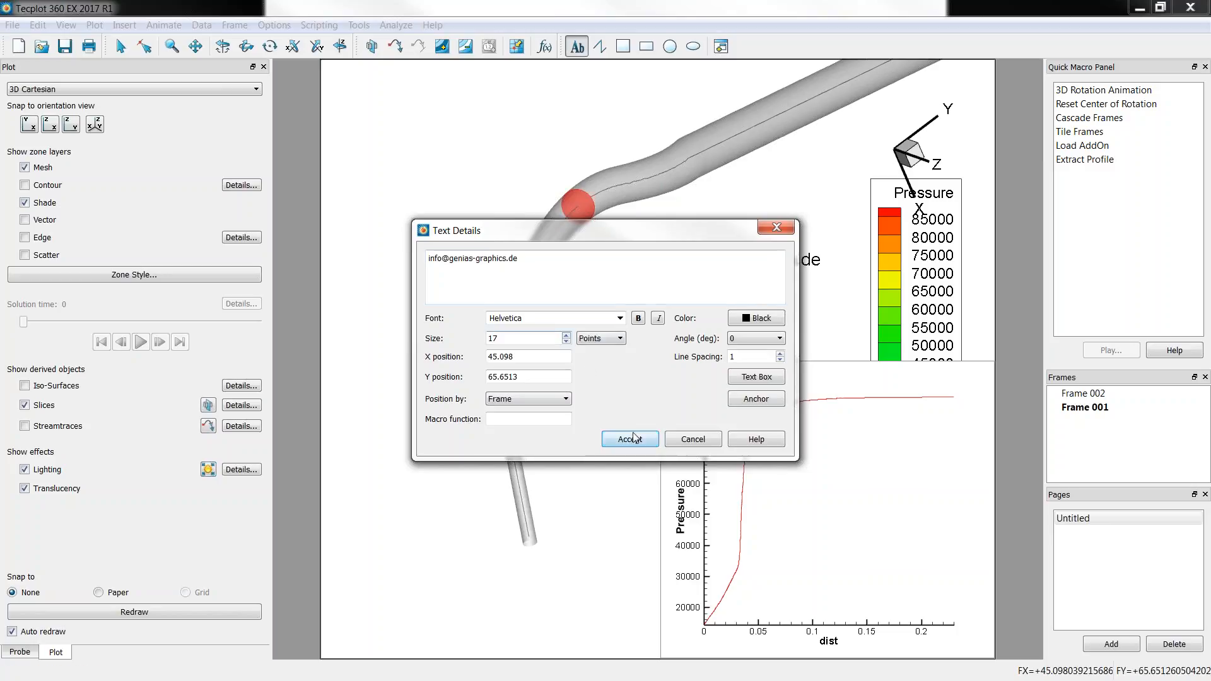
click(629, 439)
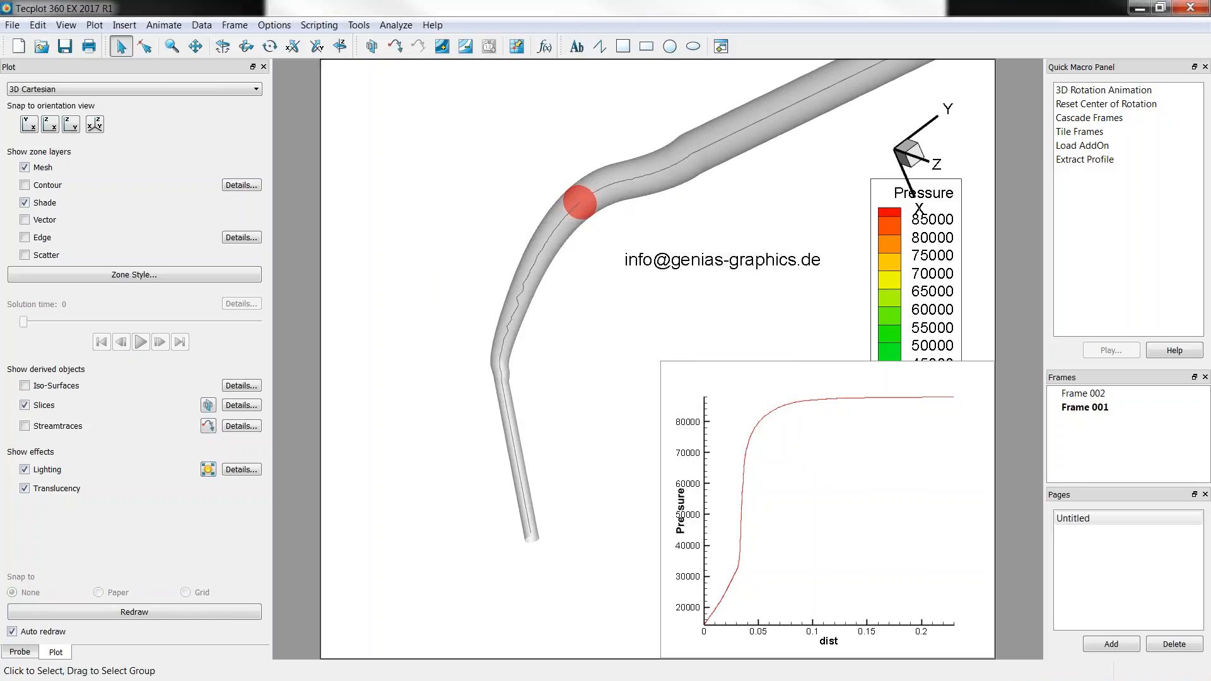